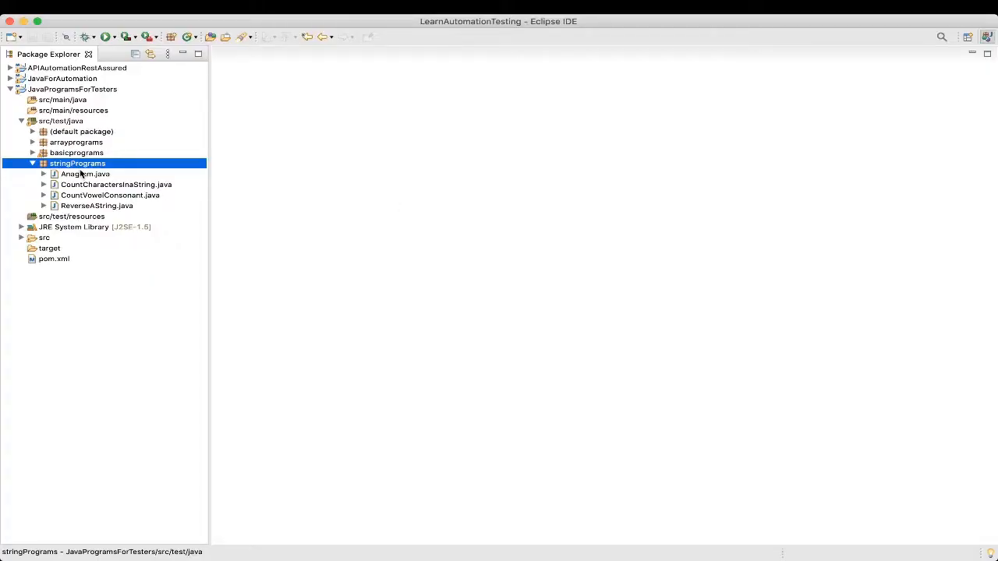
- Create a RemoveWhiteSpace class with a main method stub in the stringPrograms package
right_click(78, 164)
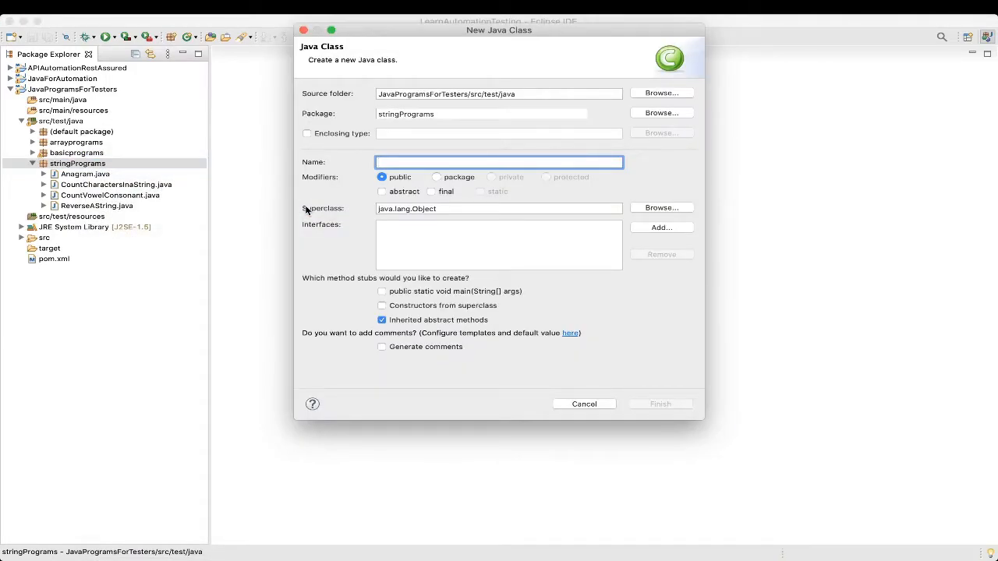
type("RemoveWh")
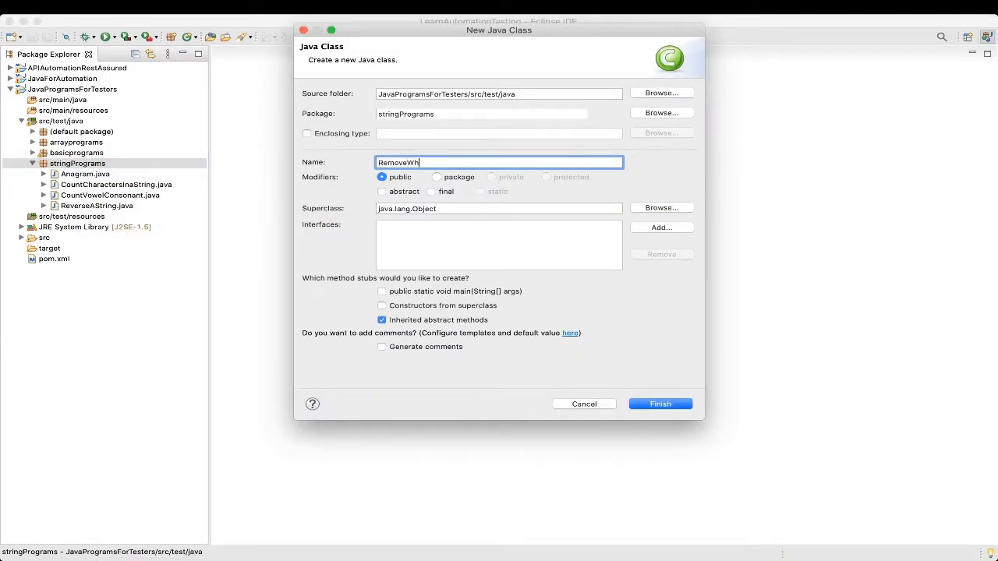
type("iteSpac")
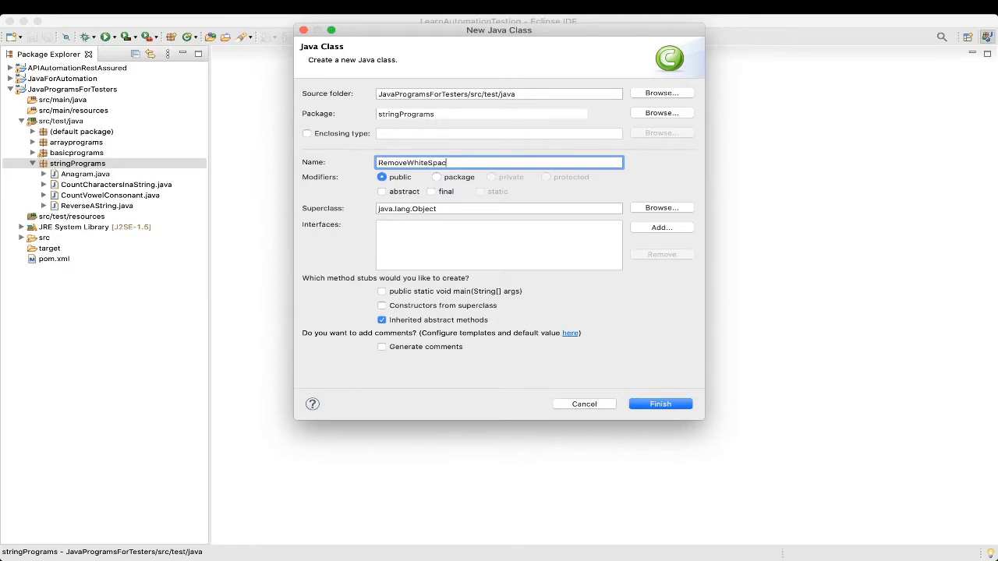
left_click(382, 291)
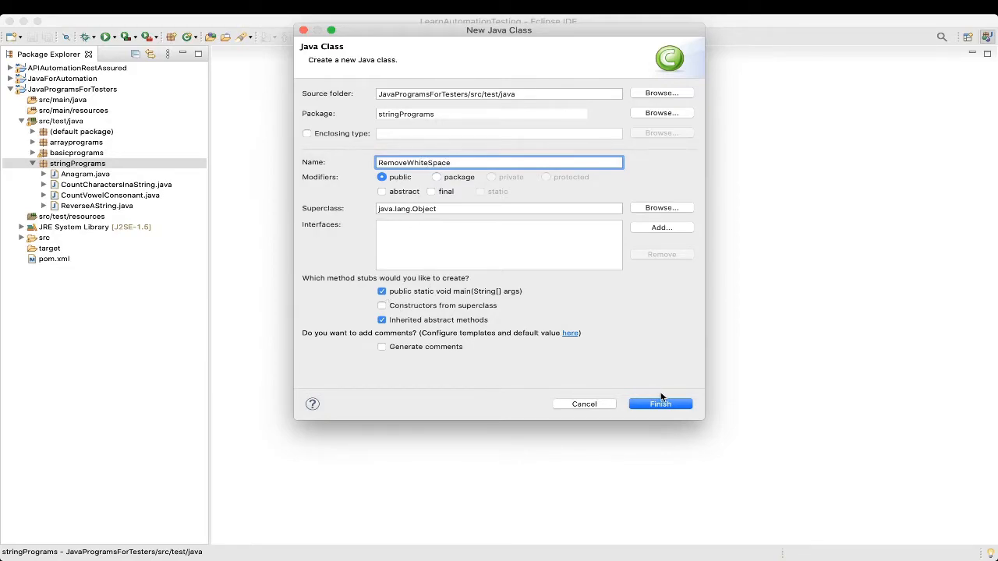
left_click(660, 404)
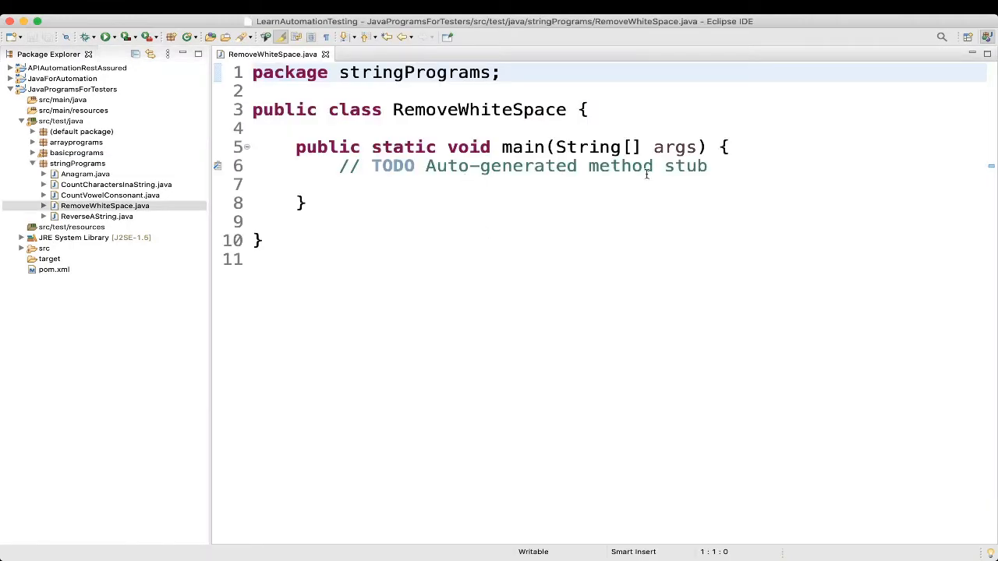
- Replace the TODO comment with String s1="Learn Java"; and String s2="";
triple_click(499, 166)
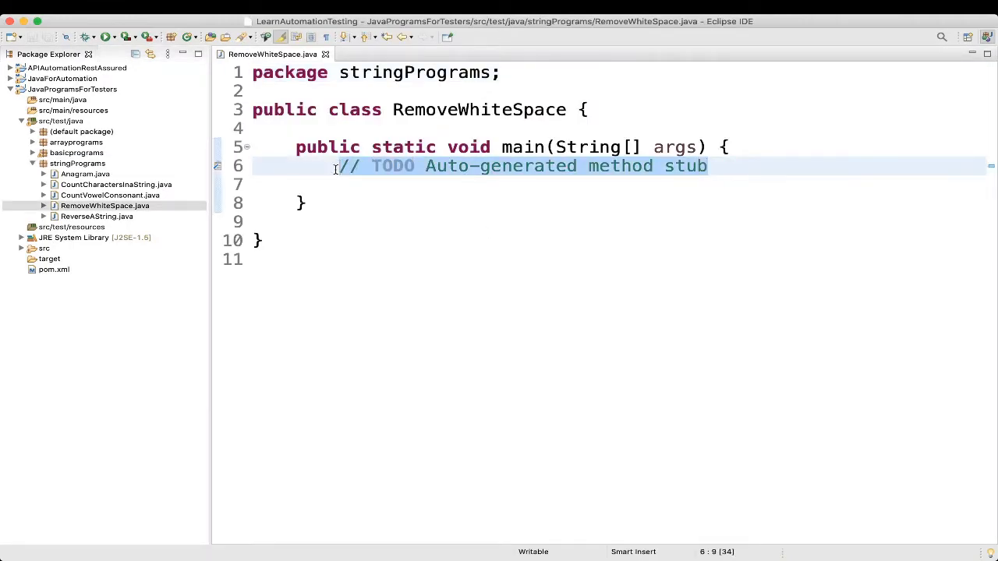
type("String")
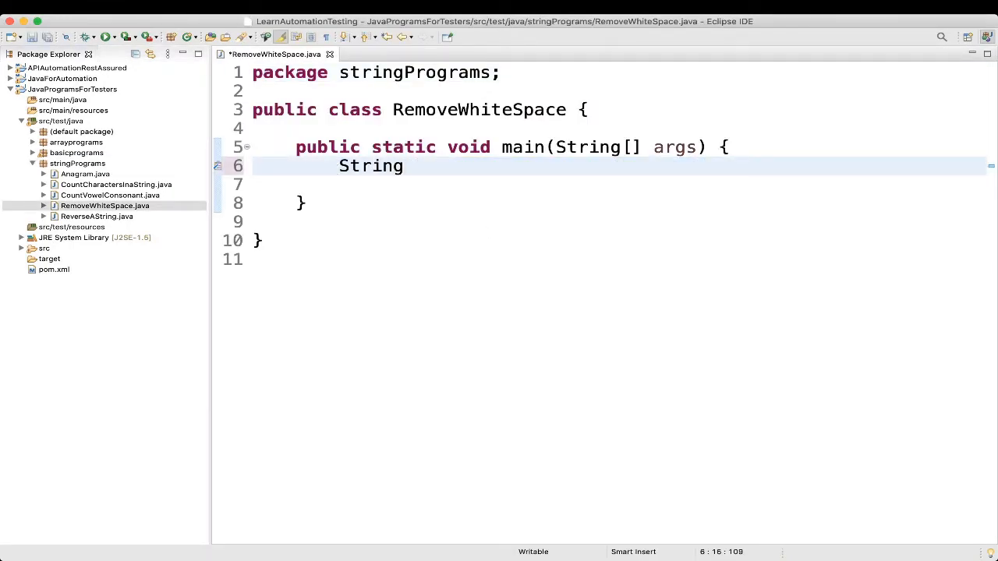
type("s1=\"")
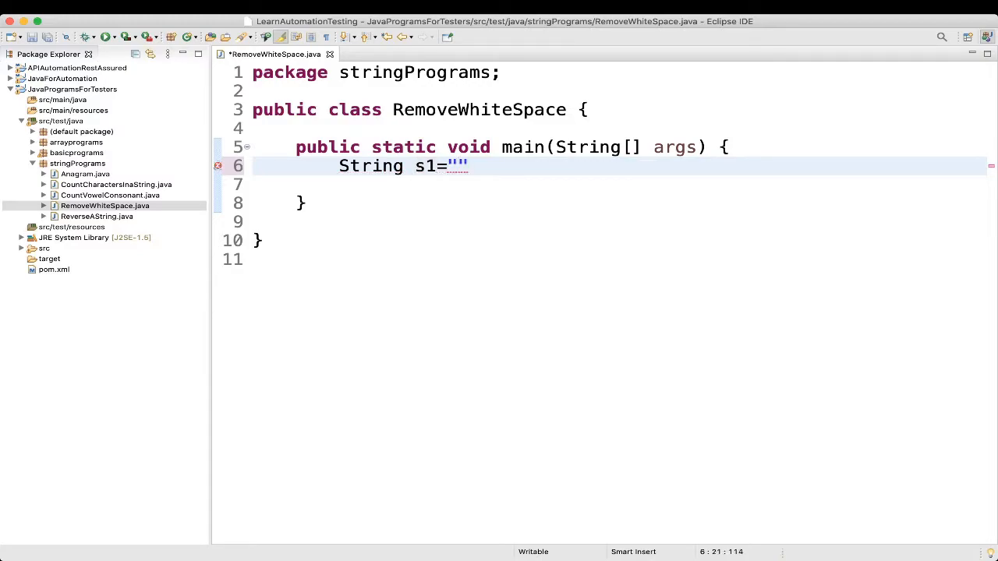
type(";")
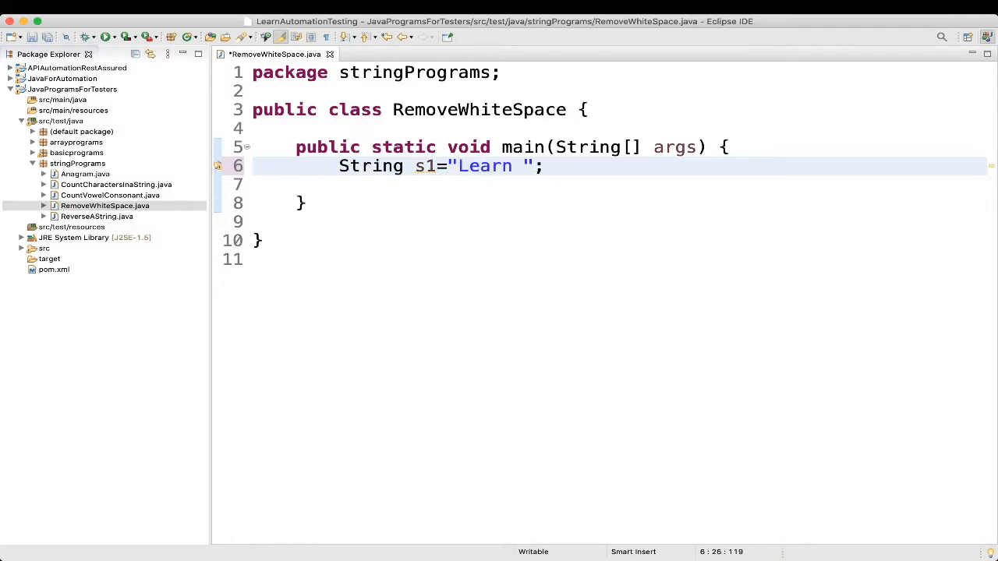
type("Java")
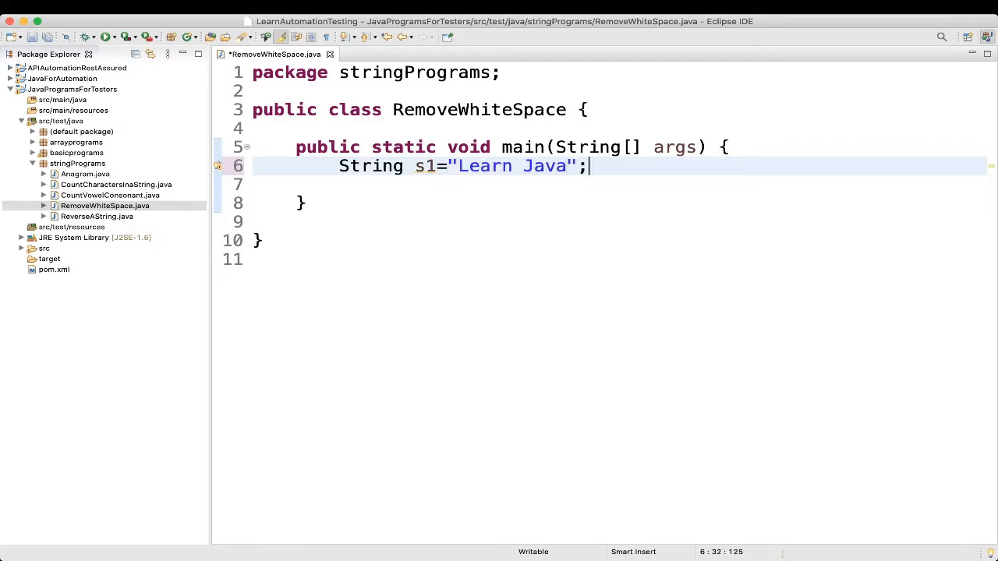
type("Str")
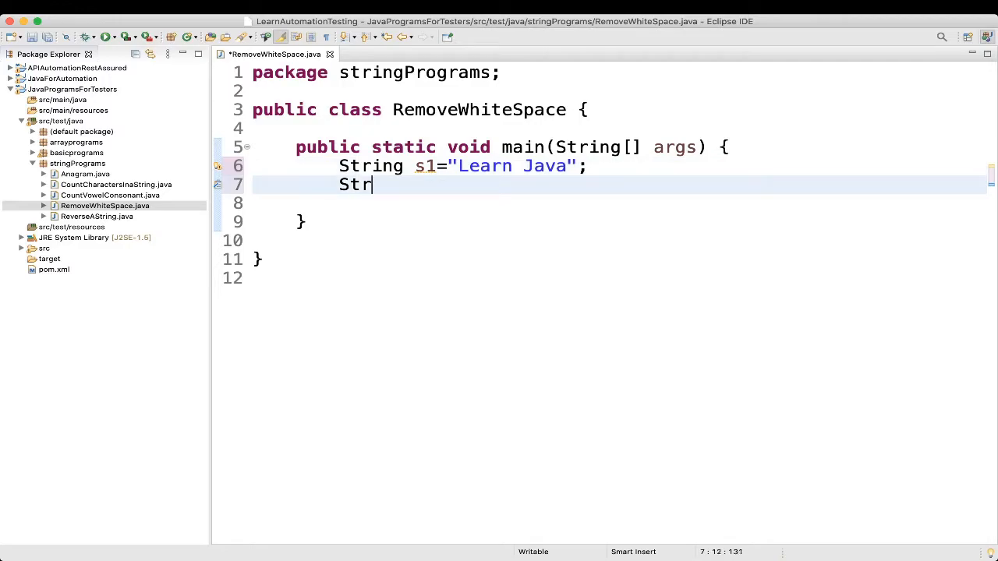
type("ing s")
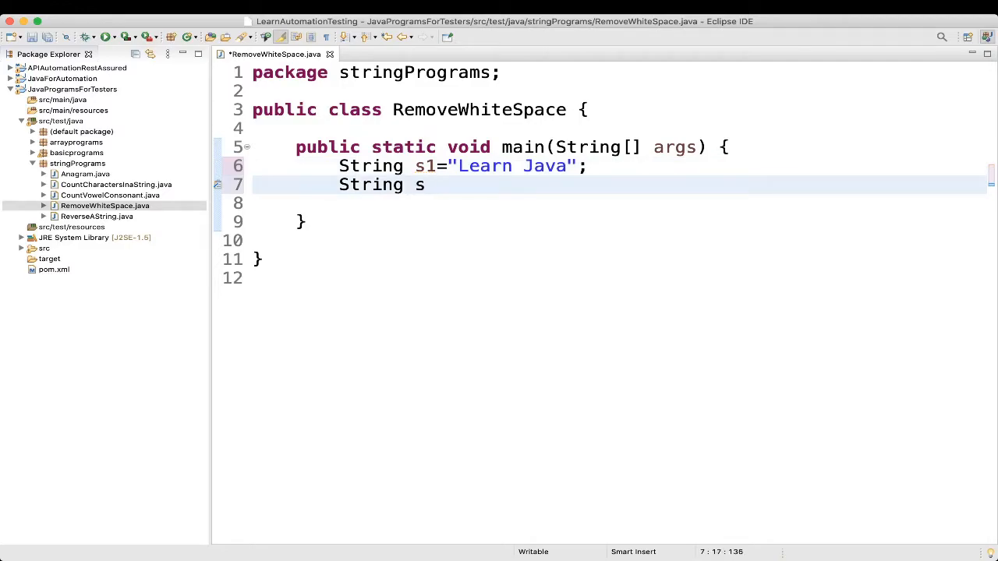
type("2=\"\"")
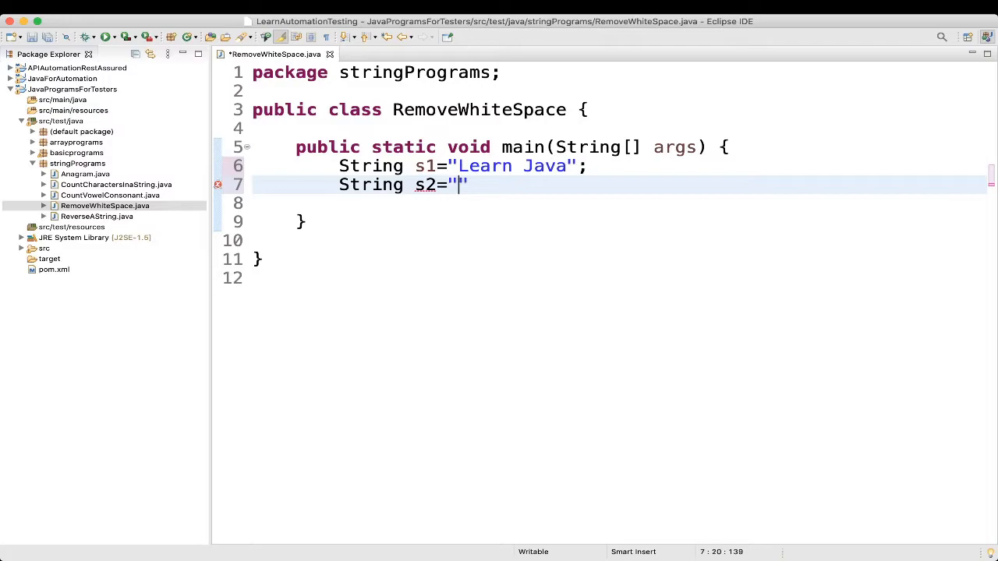
type("\";")
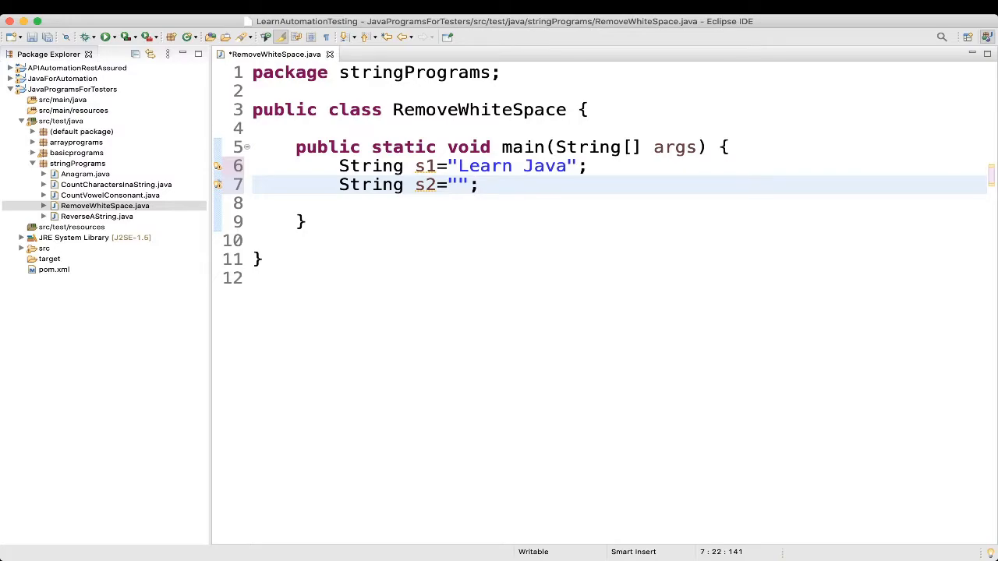
- Write a for loop with int i running while i < s1.length(), i++
type("for")
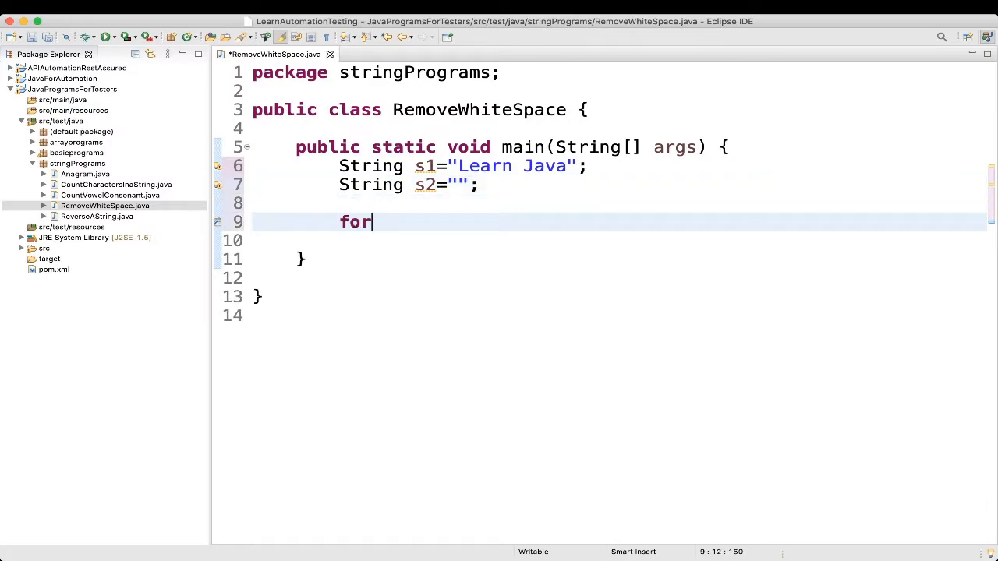
type("(")
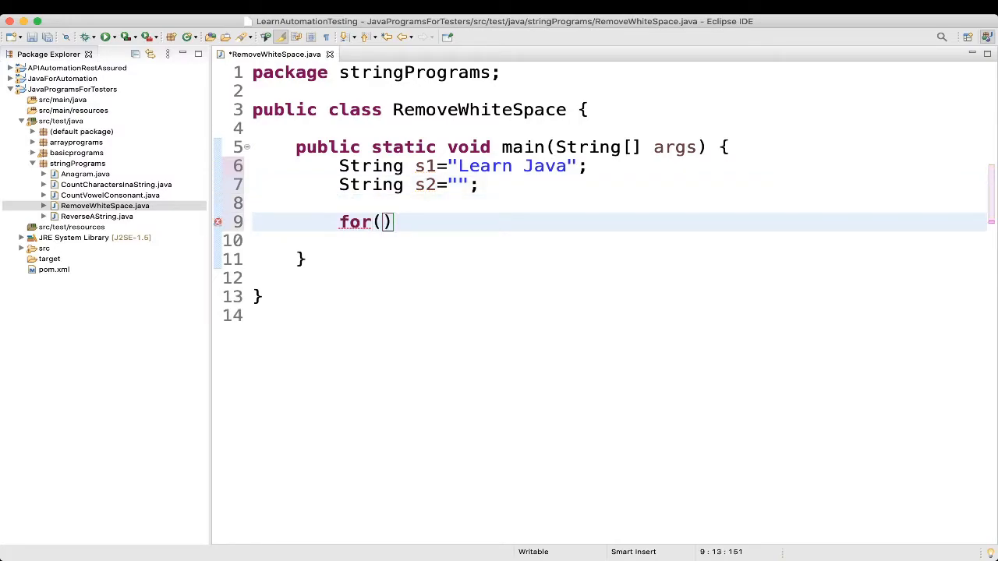
type("int i=0; i")
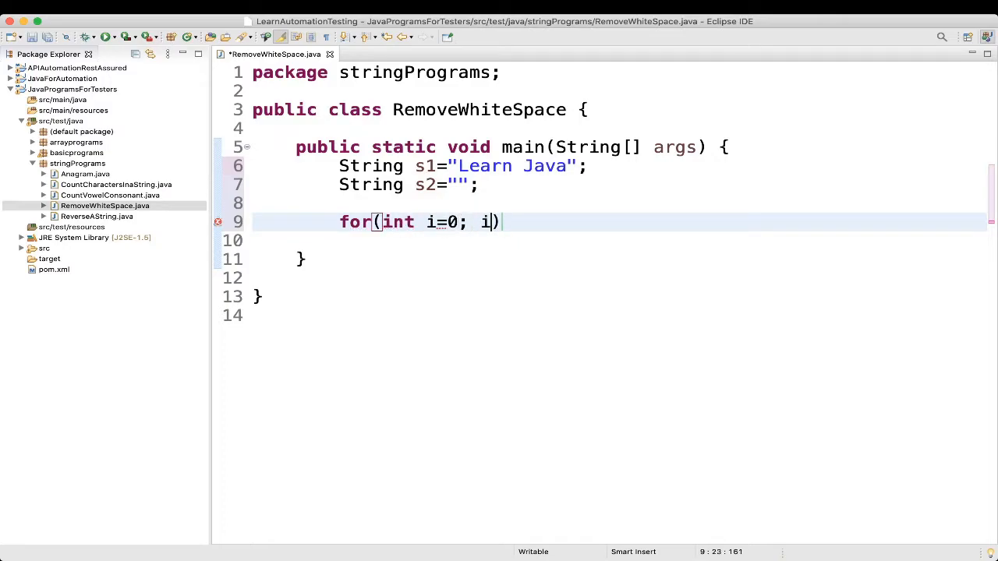
type("<")
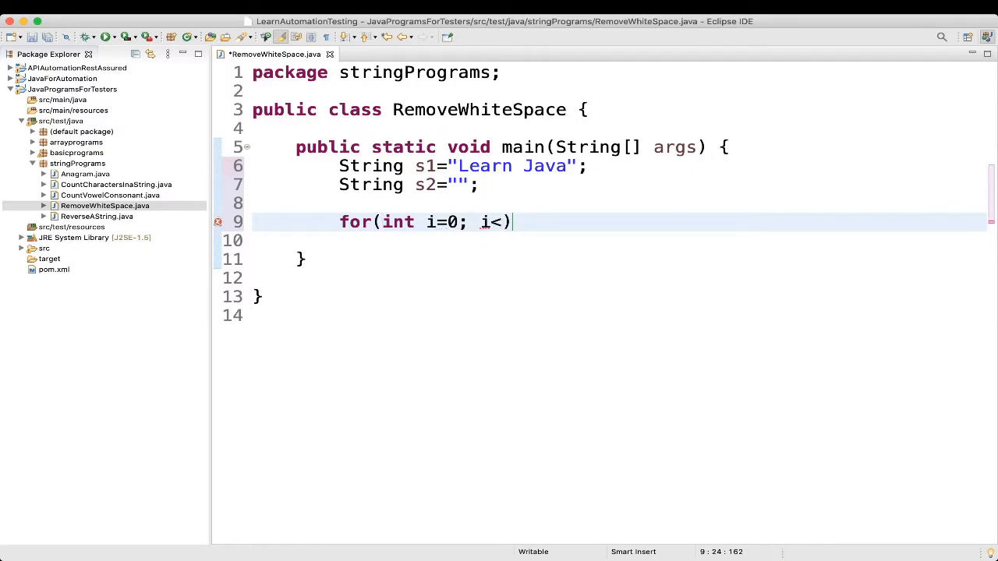
type("s1.length(")
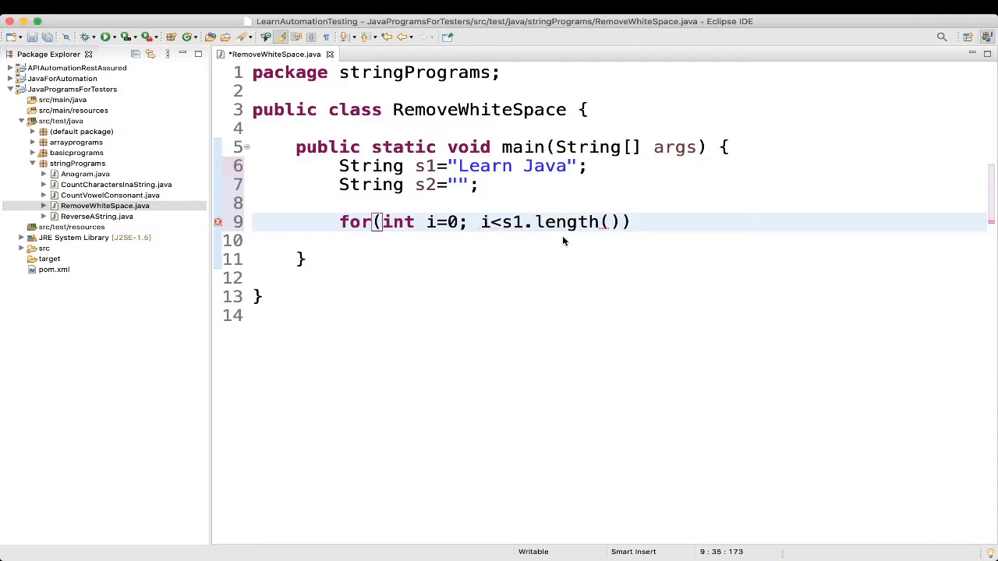
type(";i++")
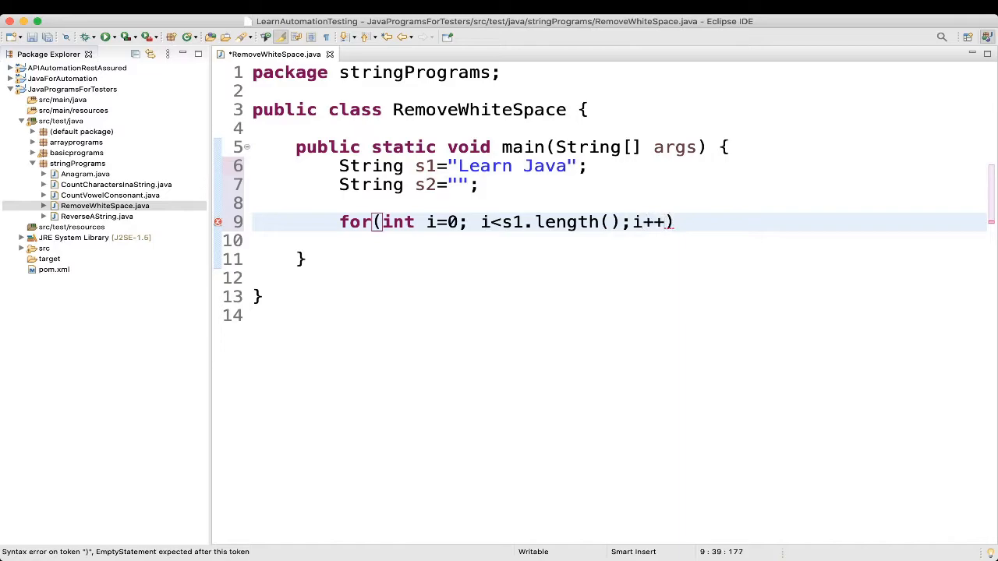
type("{")
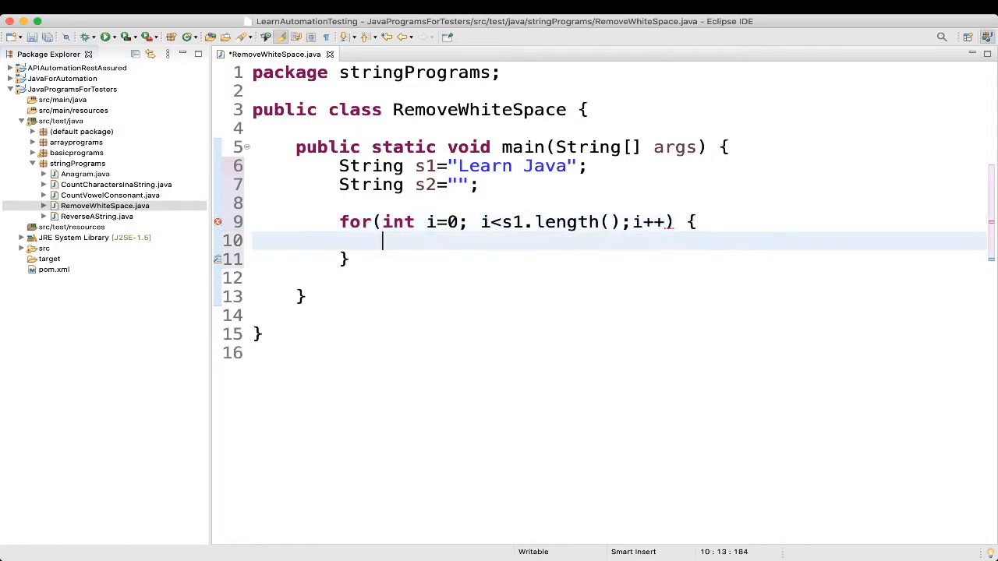
- Add an if (s1.charAt(i) != ' ') block inside the loop
type("if")
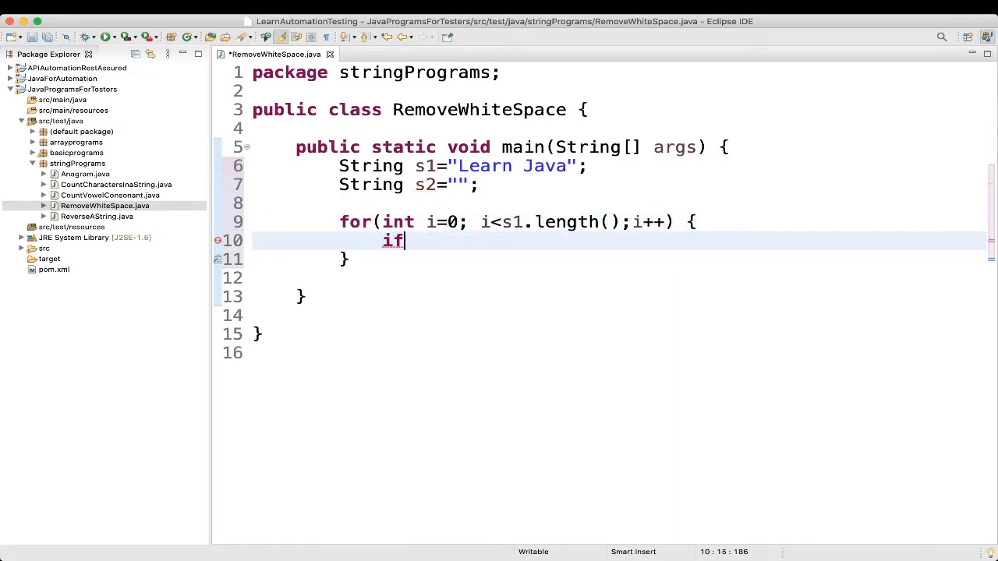
type("()")
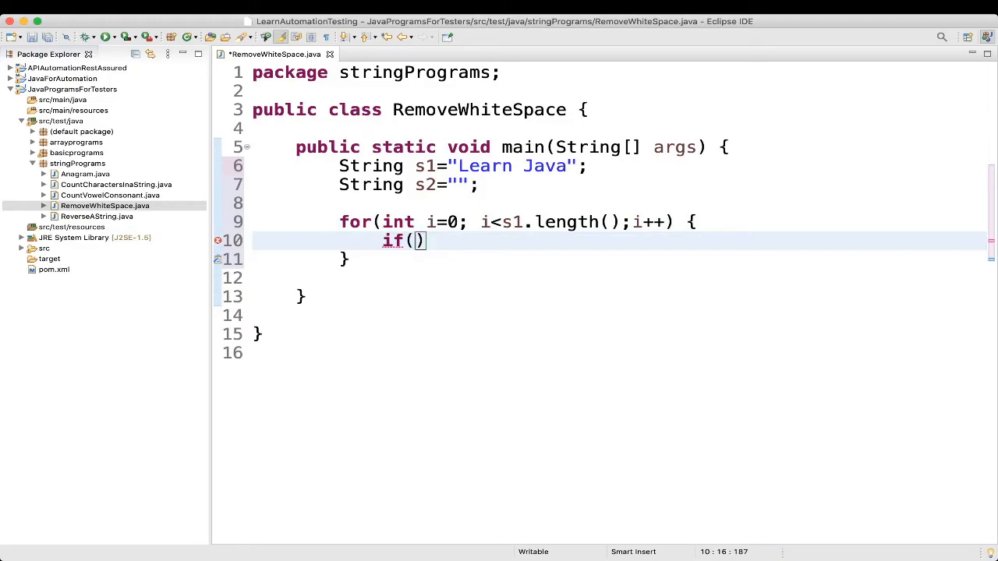
type("s1")
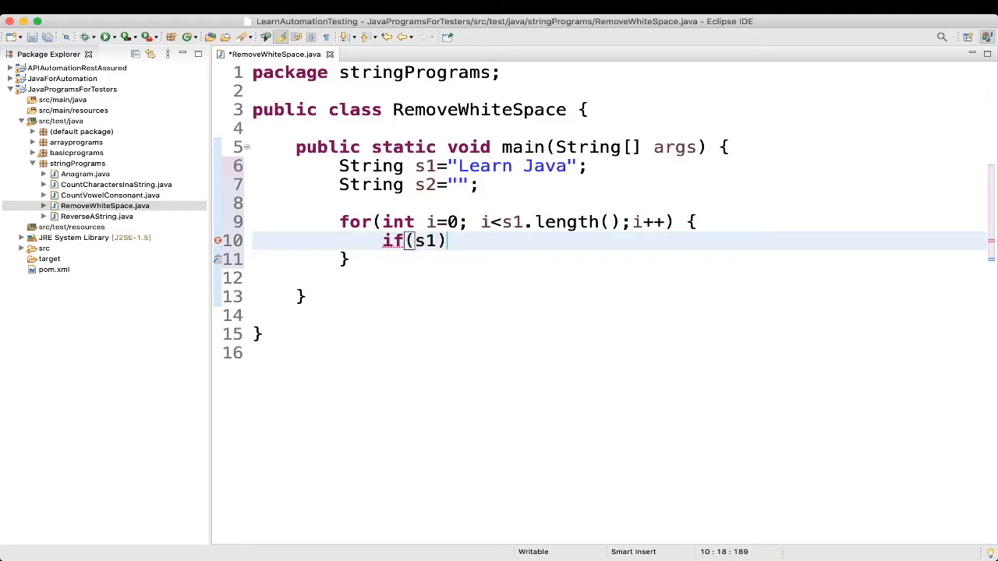
type(".char")
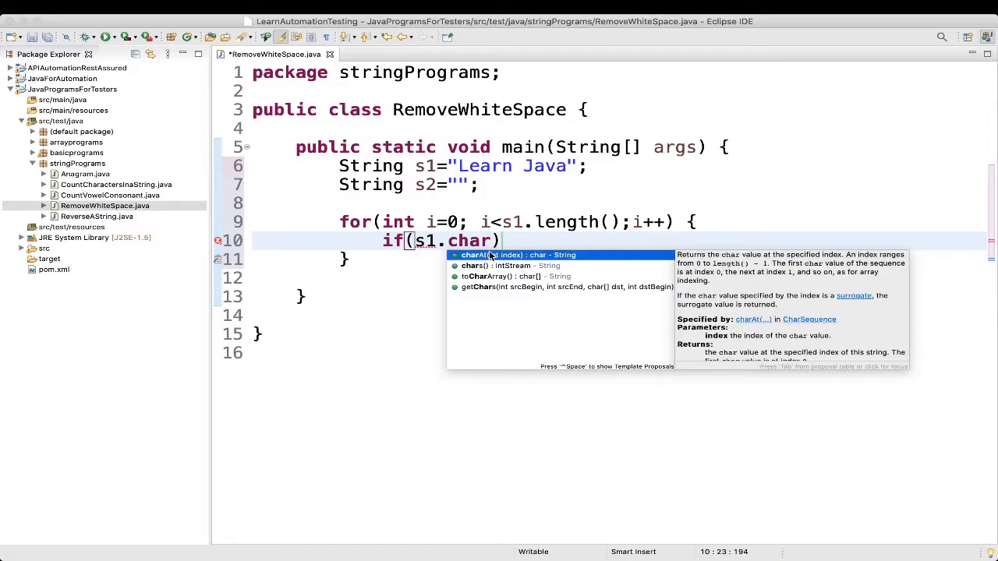
left_click(514, 255)
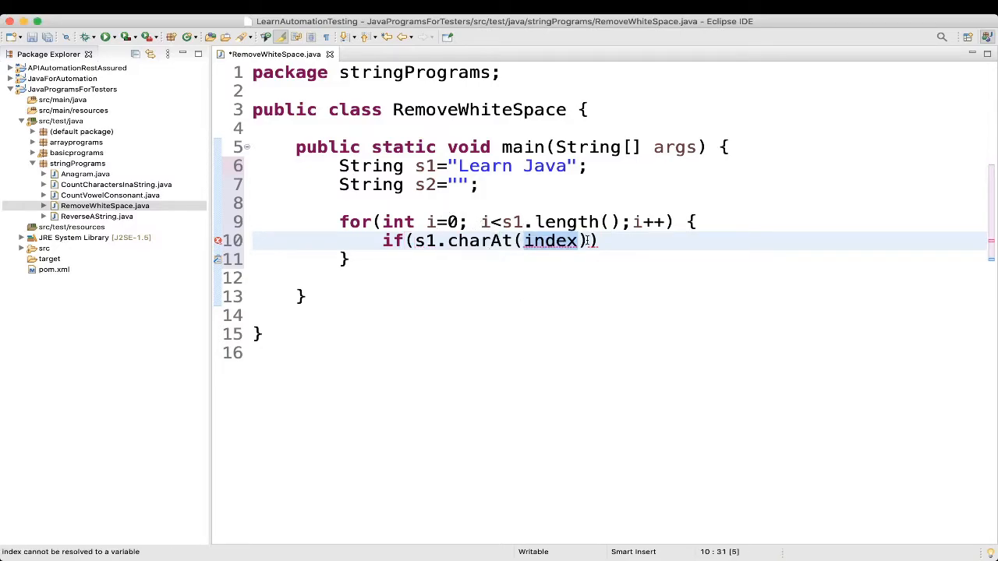
type("i")
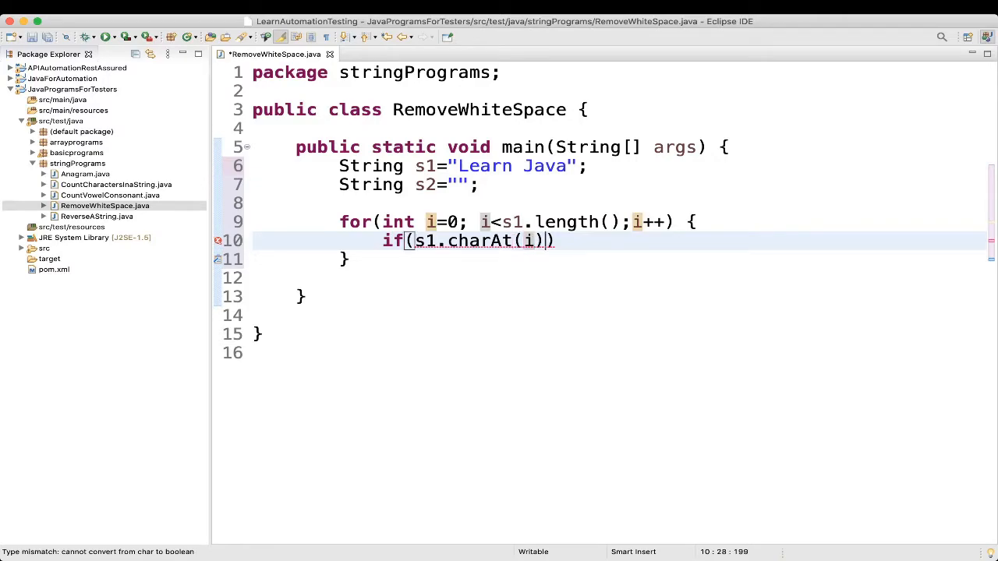
type("!")
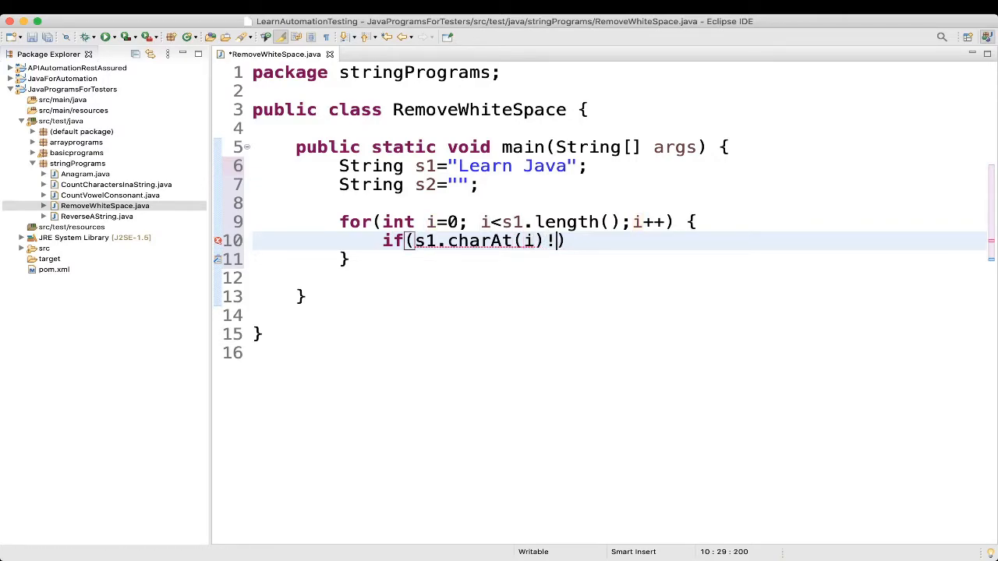
type("=")
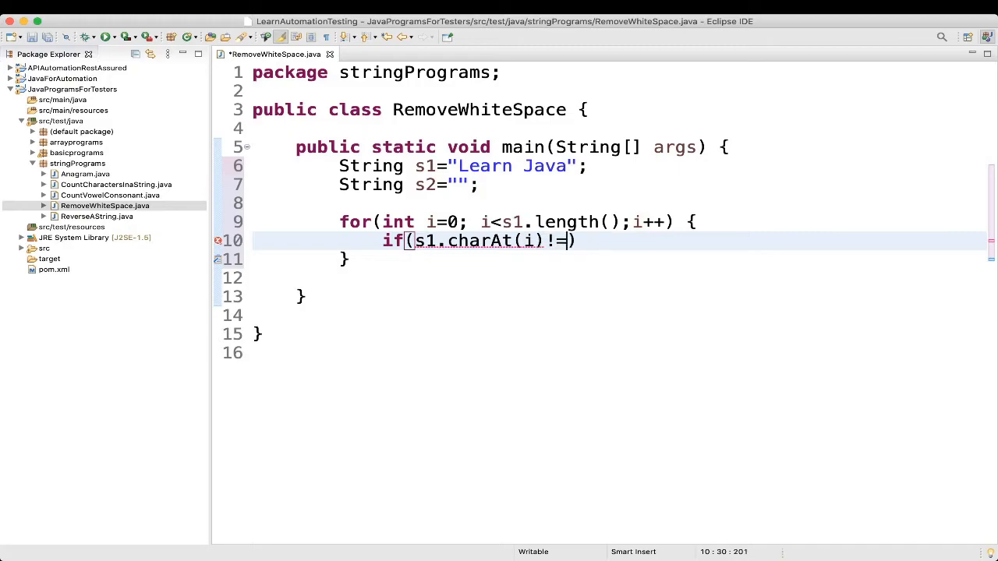
type("' '")
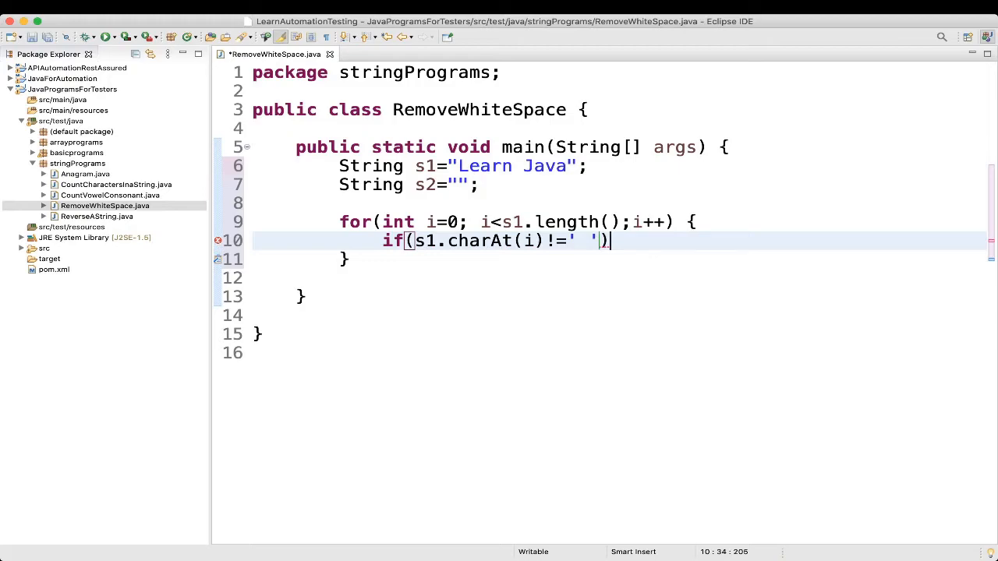
type("{")
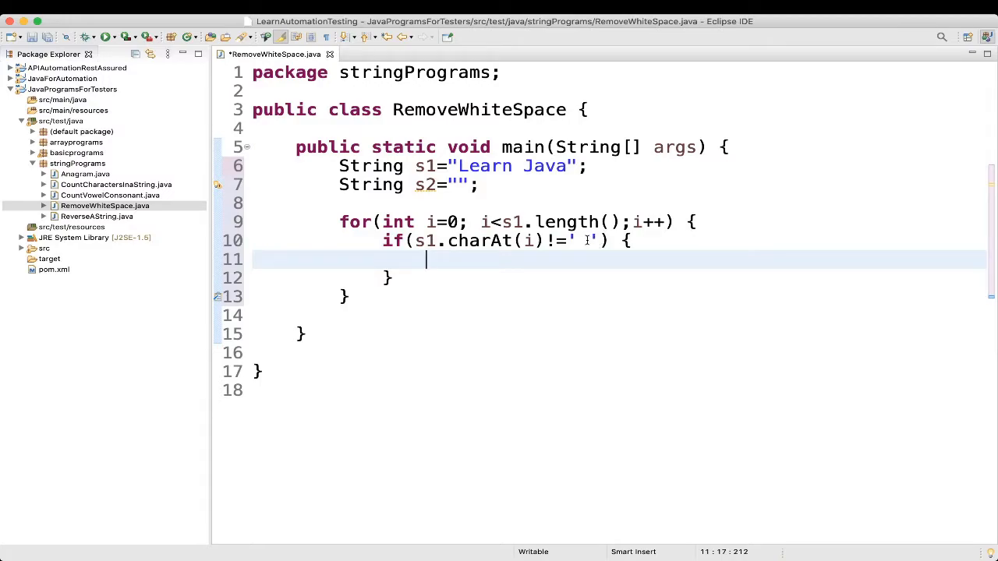
- Add s2=s2+s1.charAt(i); inside the if block and start a print after the loop
type("s2")
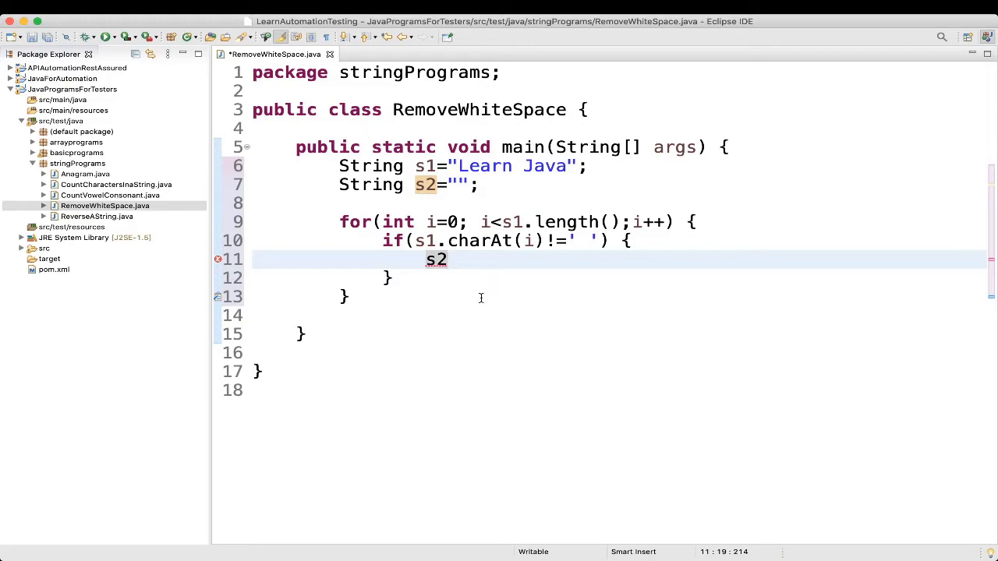
type("=s2")
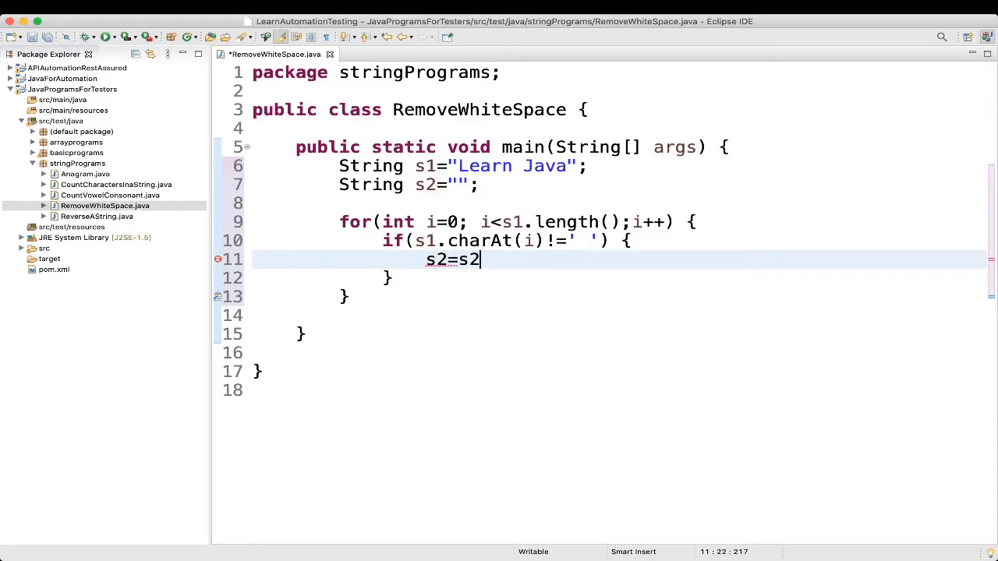
type("+")
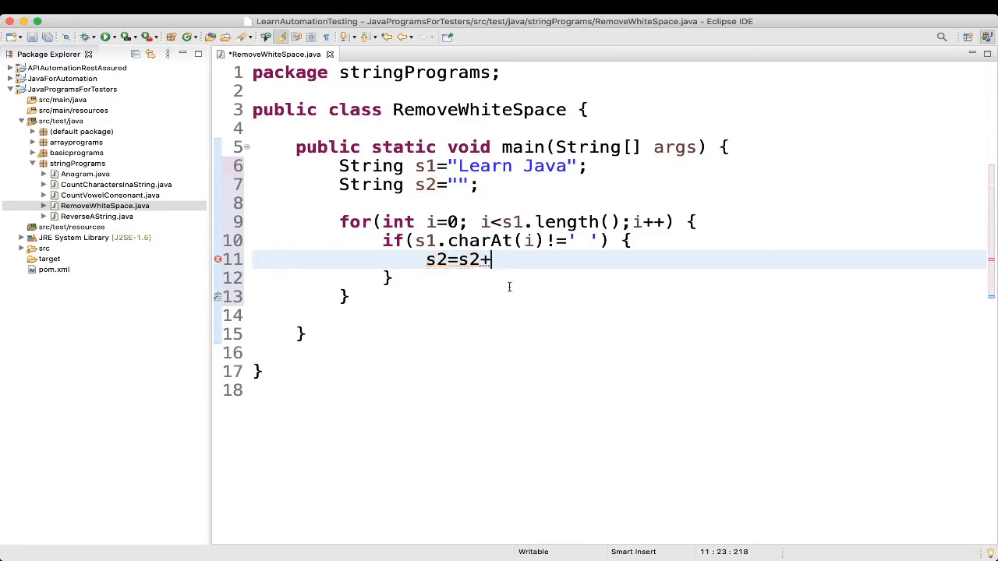
mouse_move(458, 259)
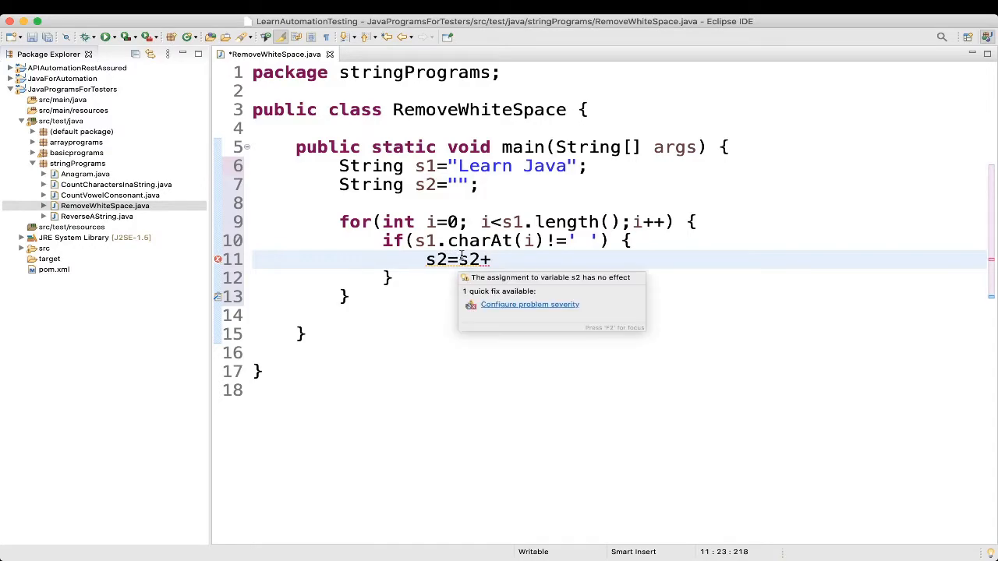
type("s1")
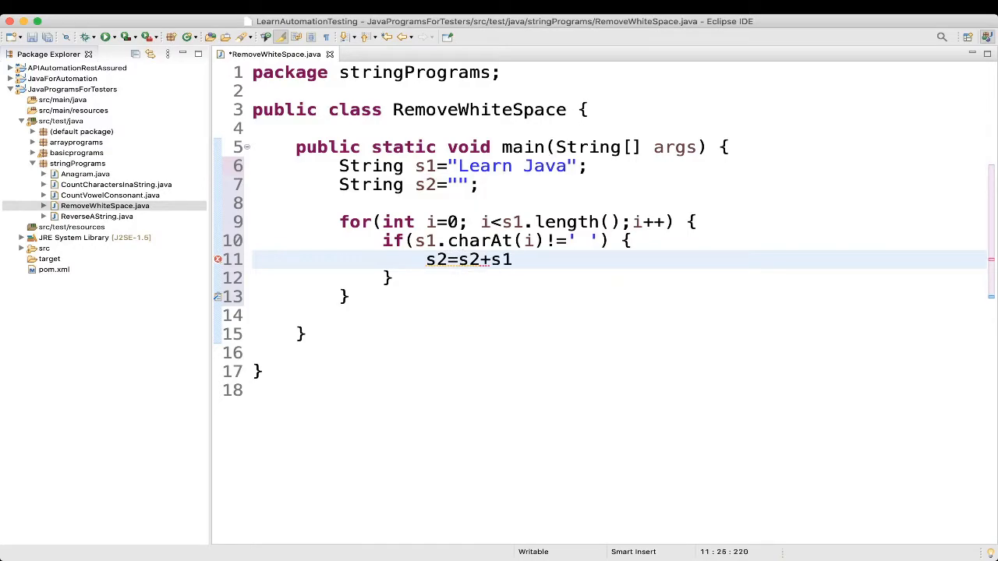
type(".charAt(i);")
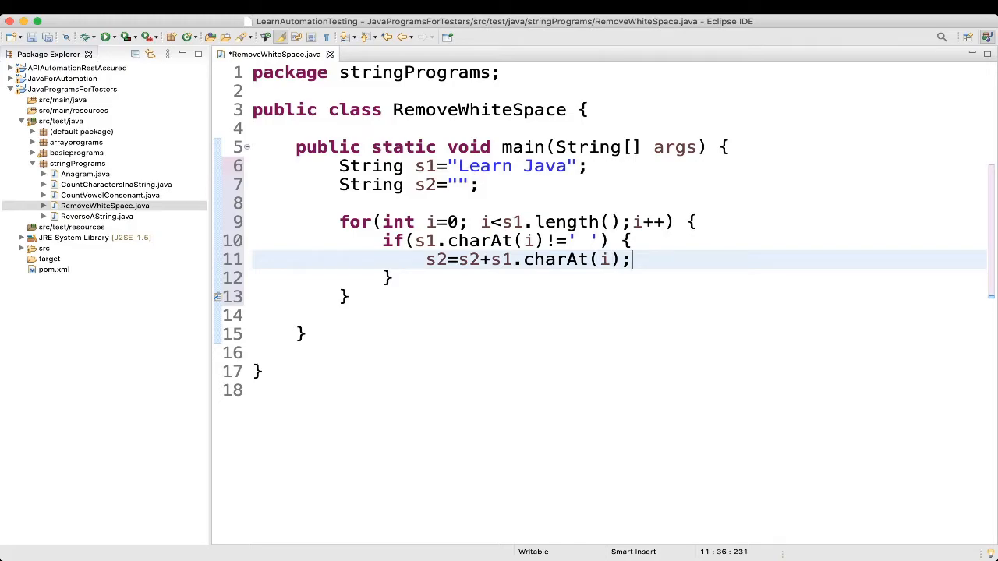
type("sy")
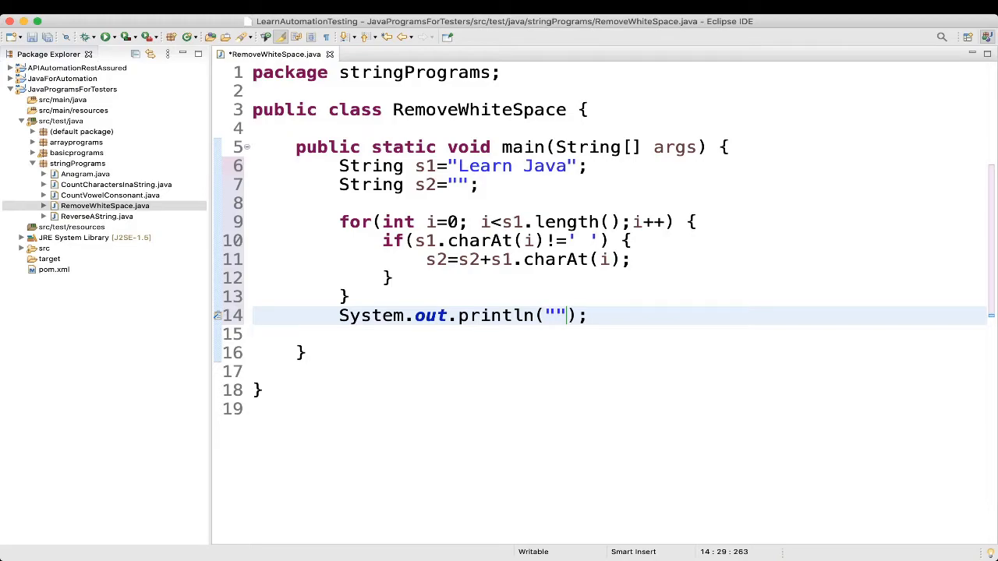
- Make the println print "String without white space " + s2
type("String without white space")
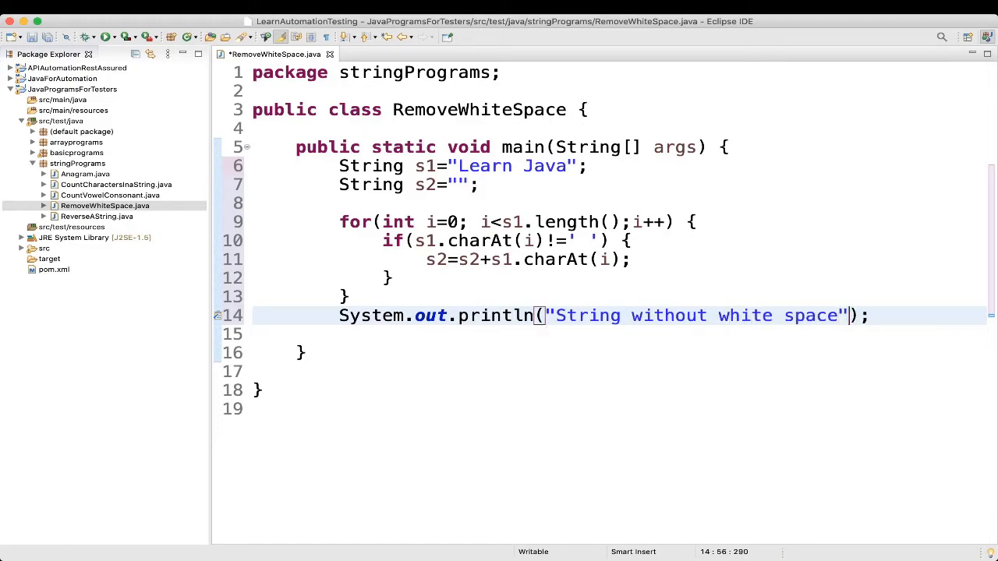
type("+s2")
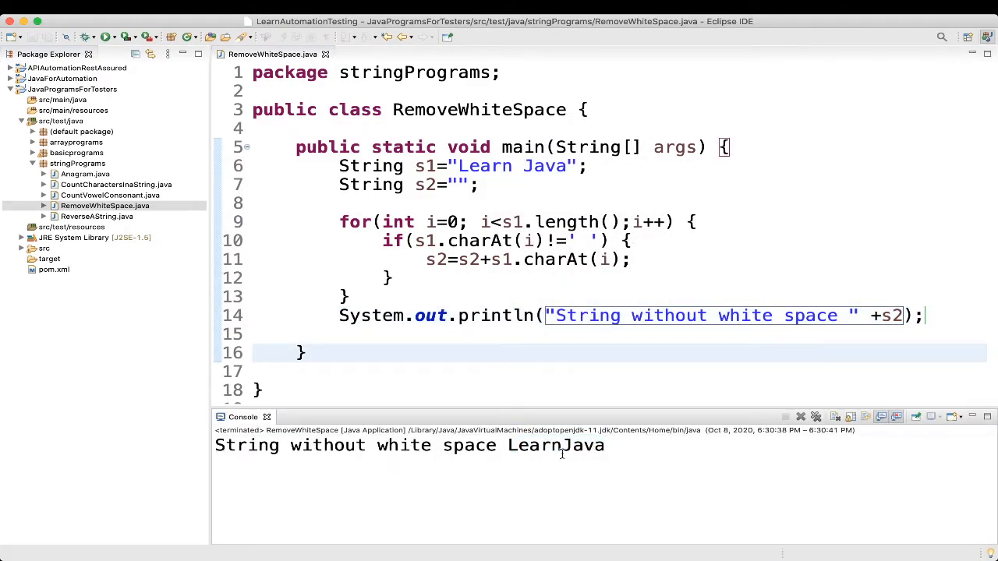
- Check the LearnJava console output, then review the s1 declaration and loop condition
double_click(556, 445)
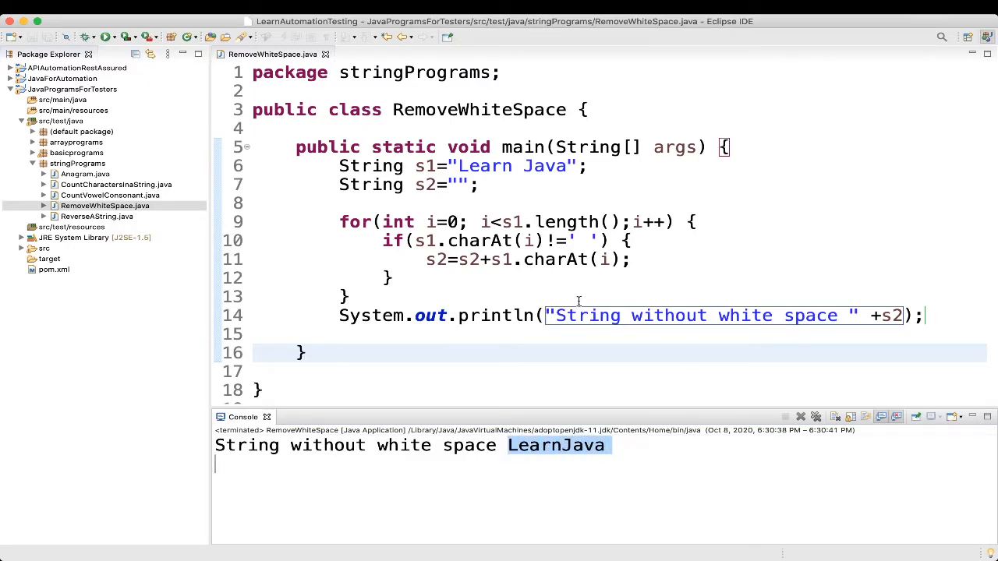
mouse_move(512, 378)
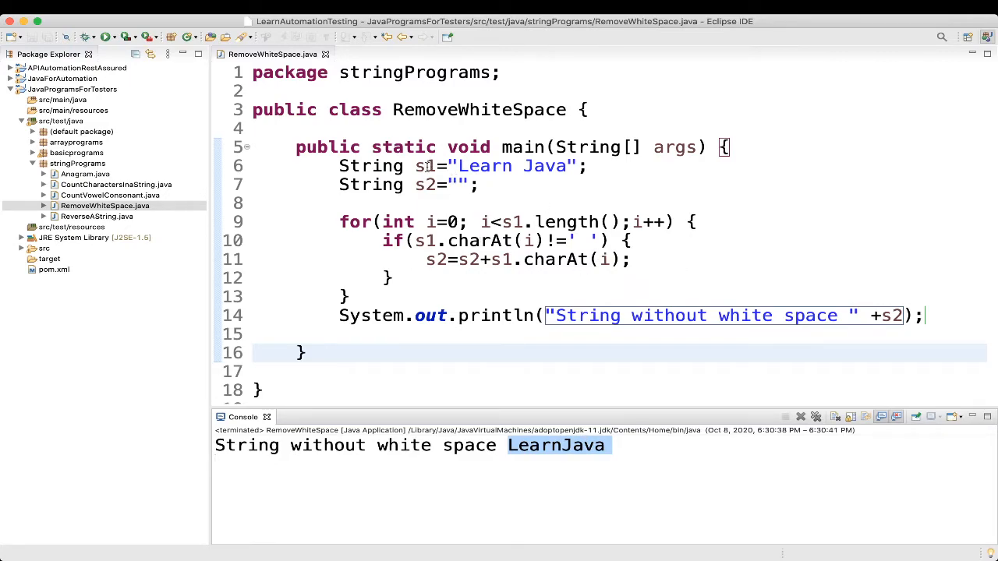
left_click(425, 165)
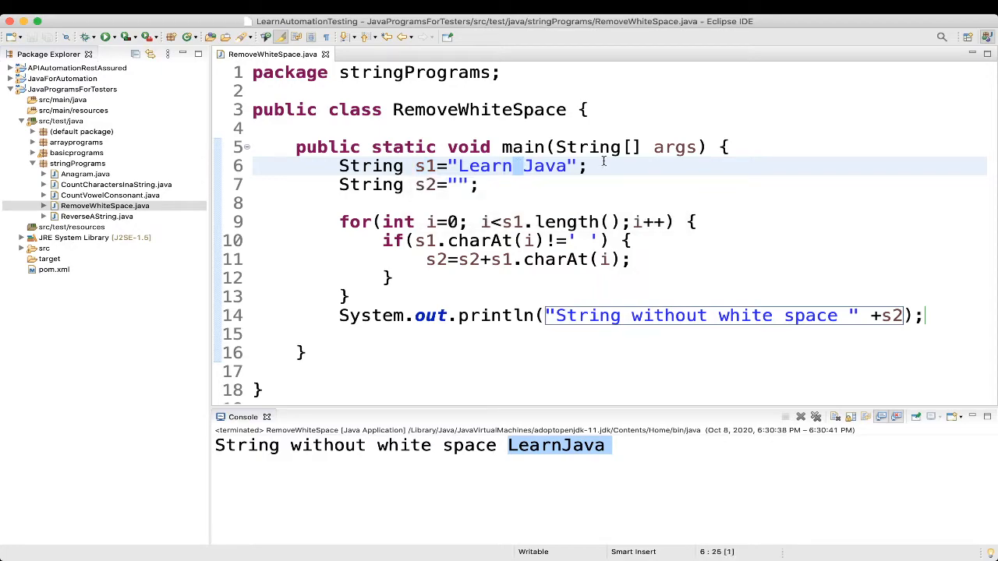
mouse_move(464, 183)
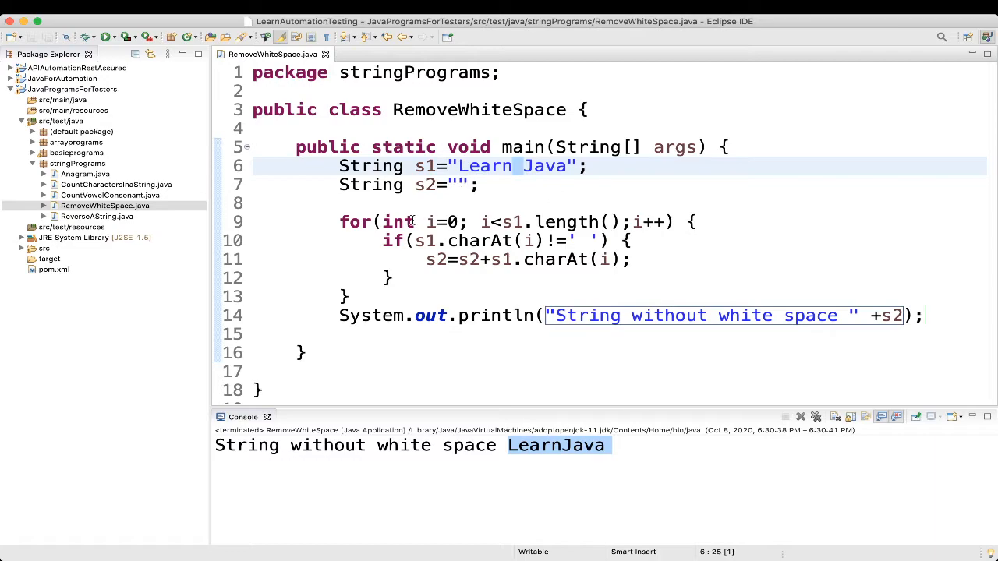
left_click(514, 166)
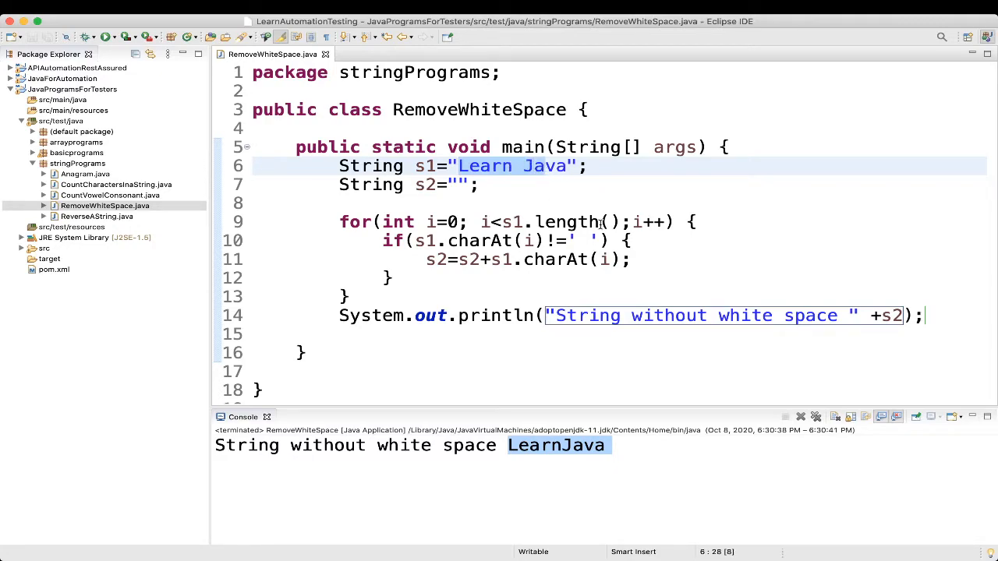
left_click(505, 222)
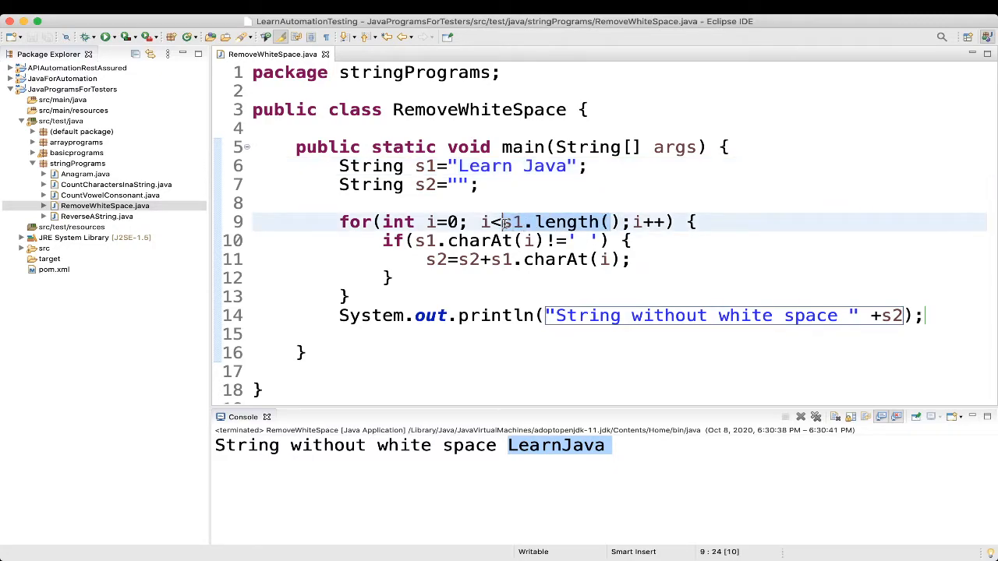
- Print "Length of the string is "+s1.length() before the loop and run despite errors
type("stem.out.println();")
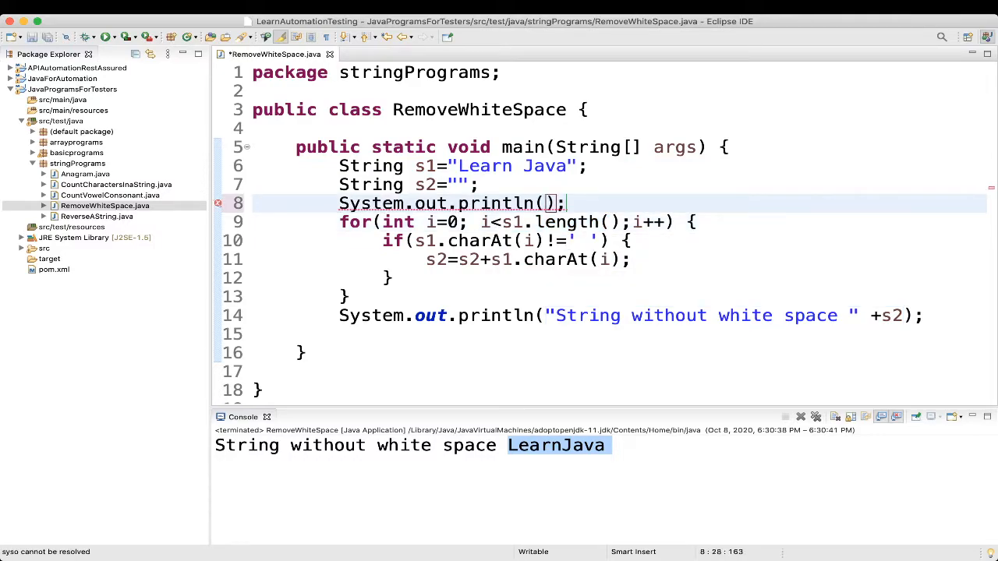
type("\"Length of the string is")
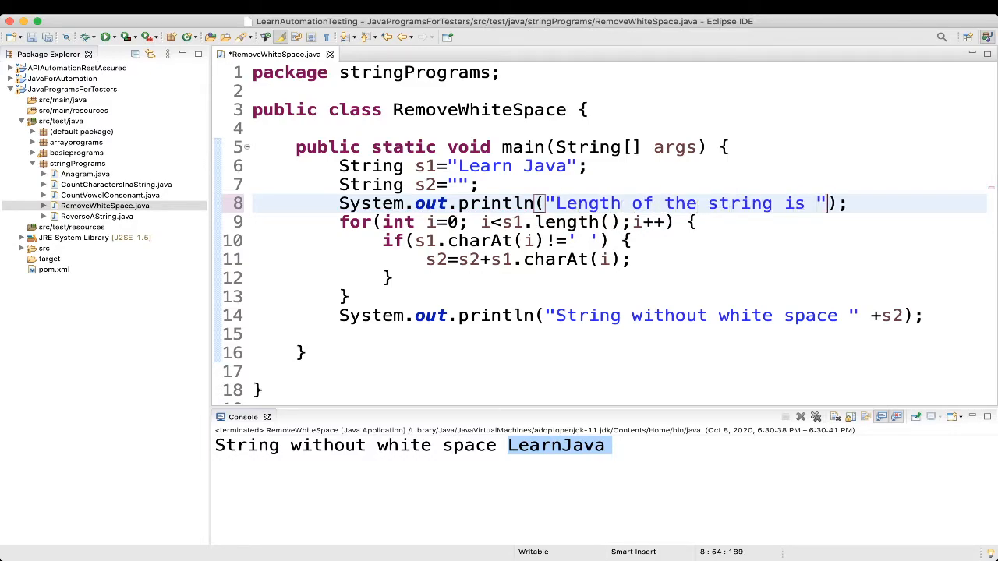
type("+s1.length()")
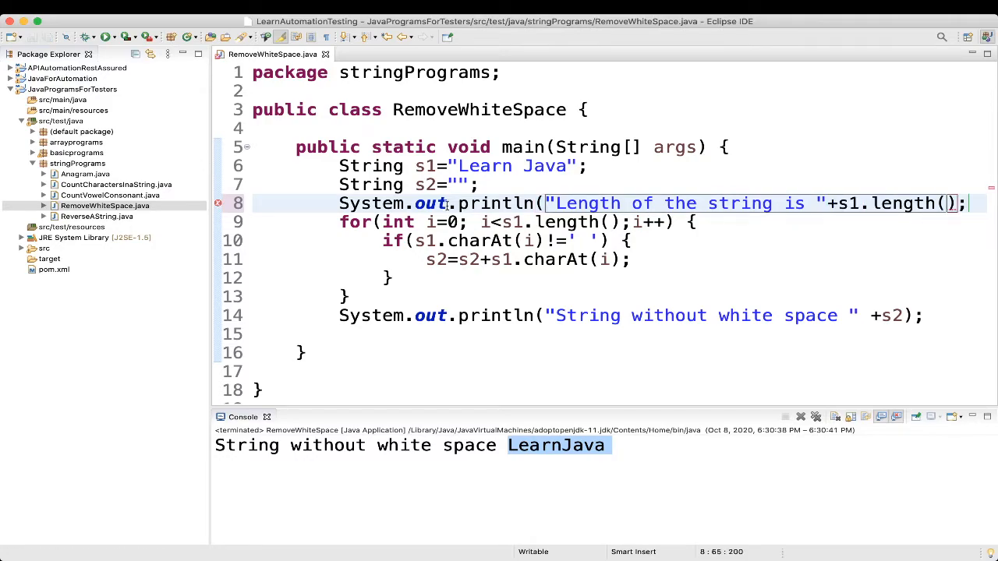
right_click(444, 205)
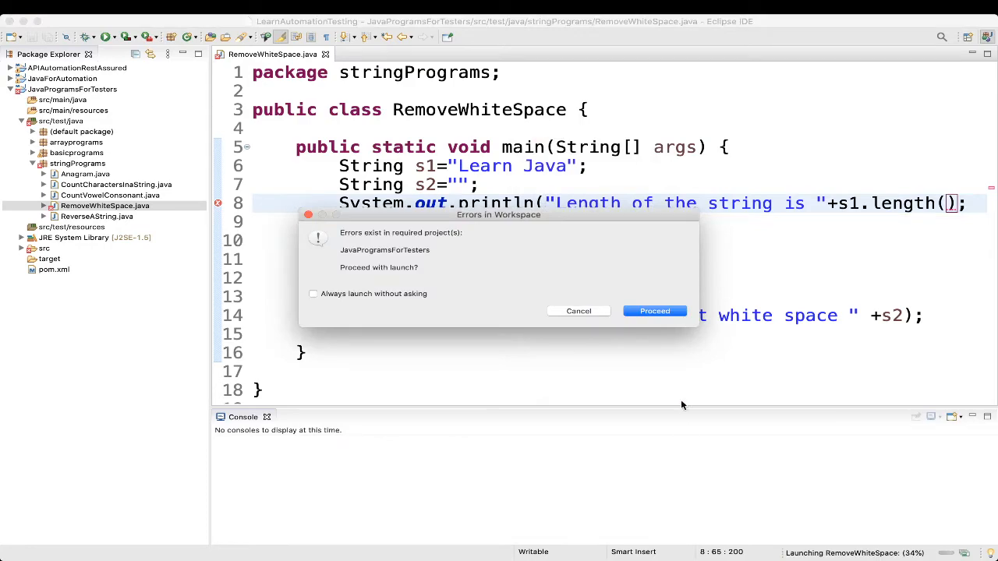
left_click(654, 311)
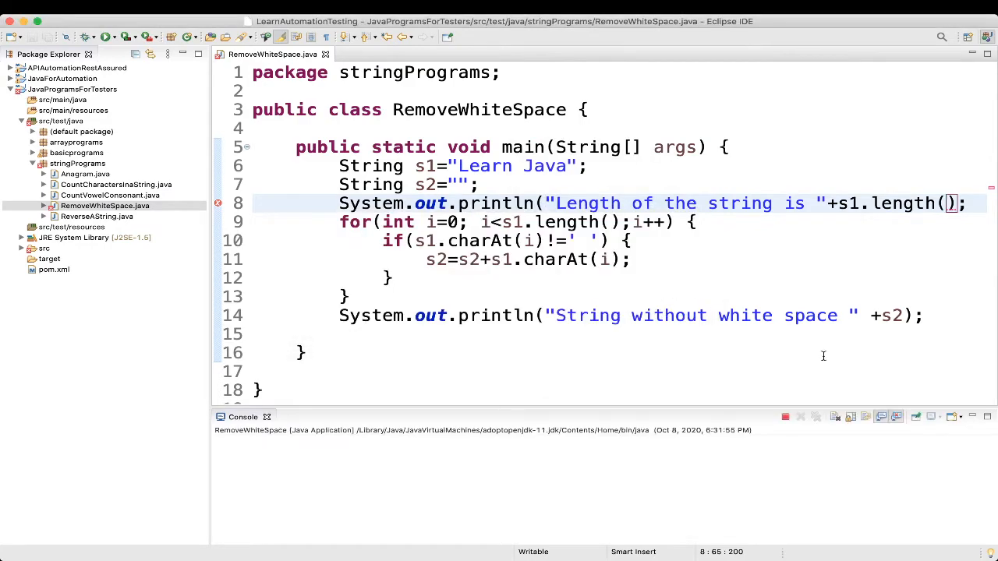
mouse_move(890, 262)
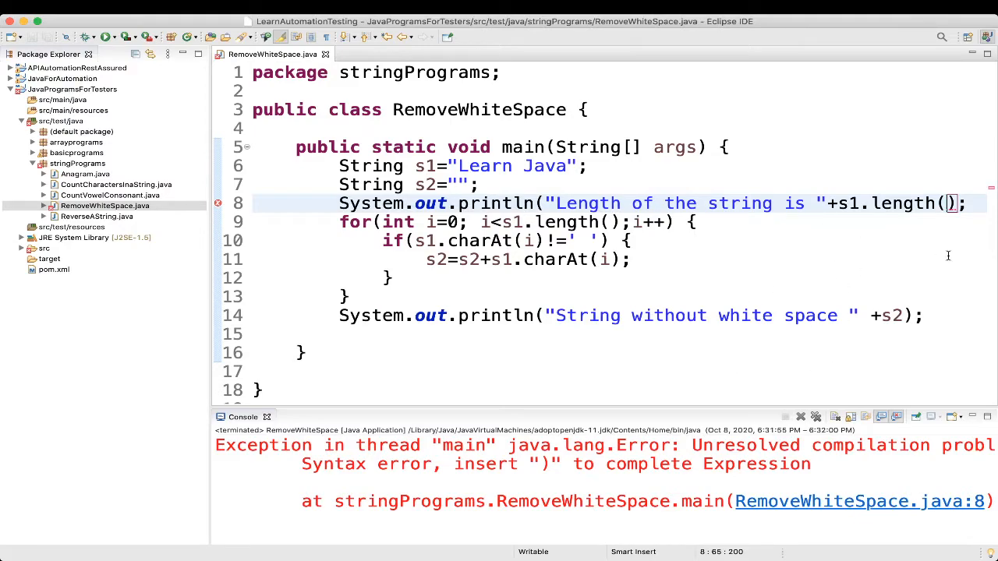
mouse_move(670, 243)
type(")")
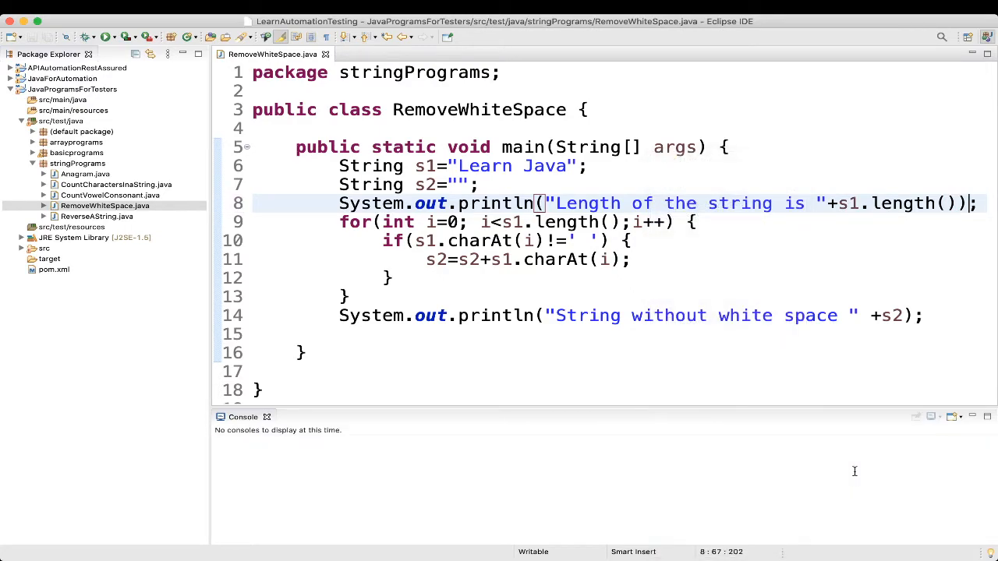
left_click(84, 36)
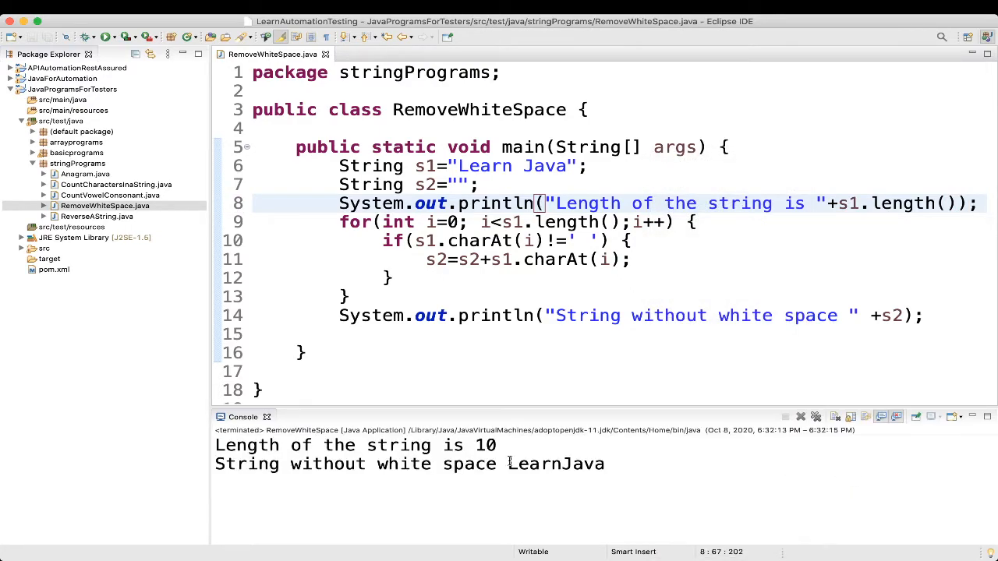
double_click(485, 445)
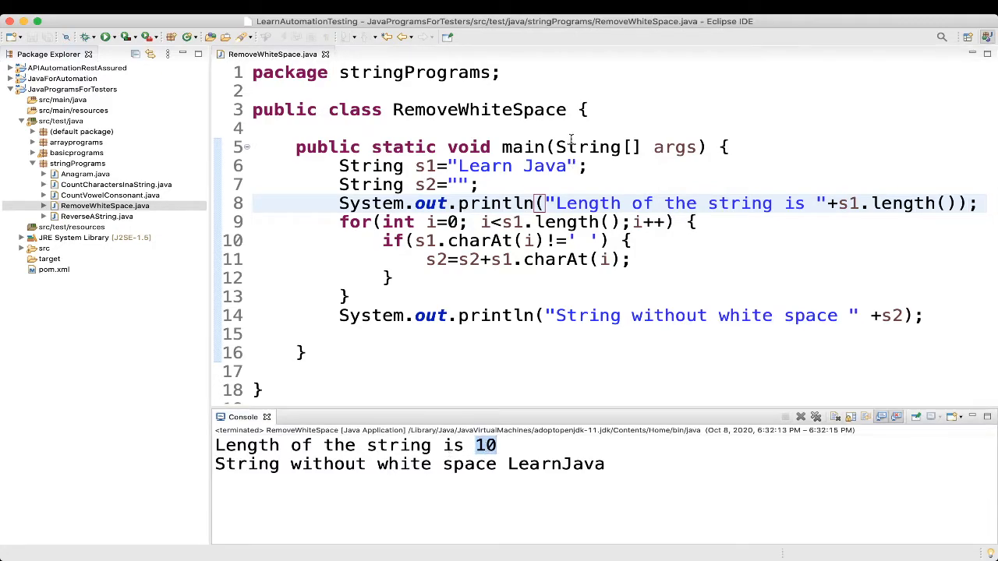
left_click(458, 165)
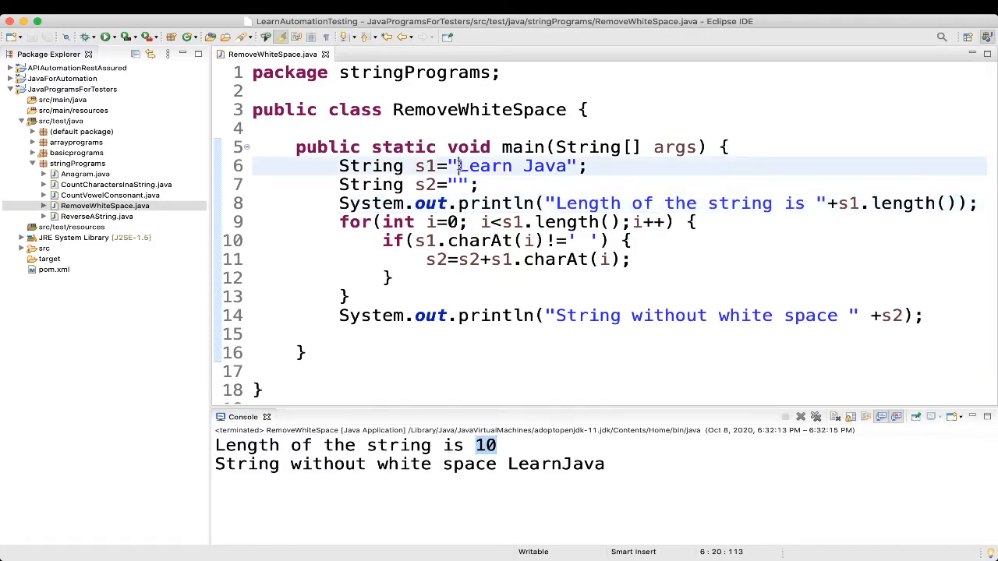
double_click(477, 166)
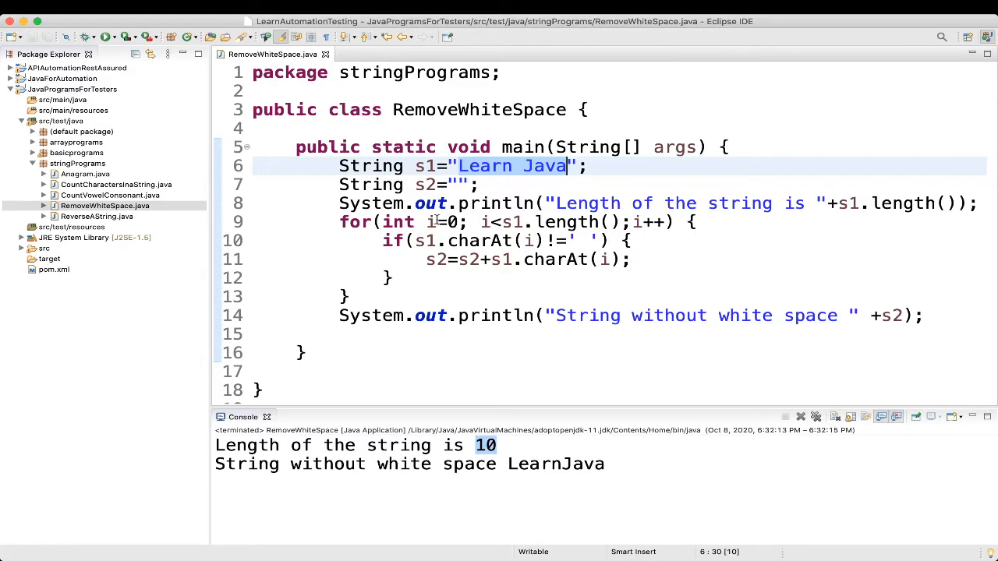
mouse_move(550, 225)
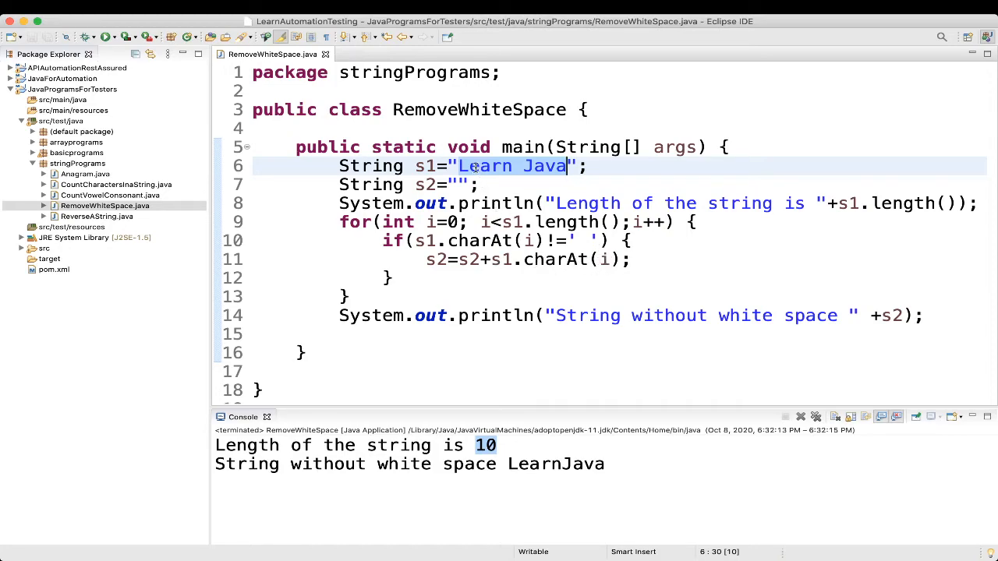
- Add a // comment to the append line tracing L, Le, Lea, Lear, Learn, LearnJ
type("// L")
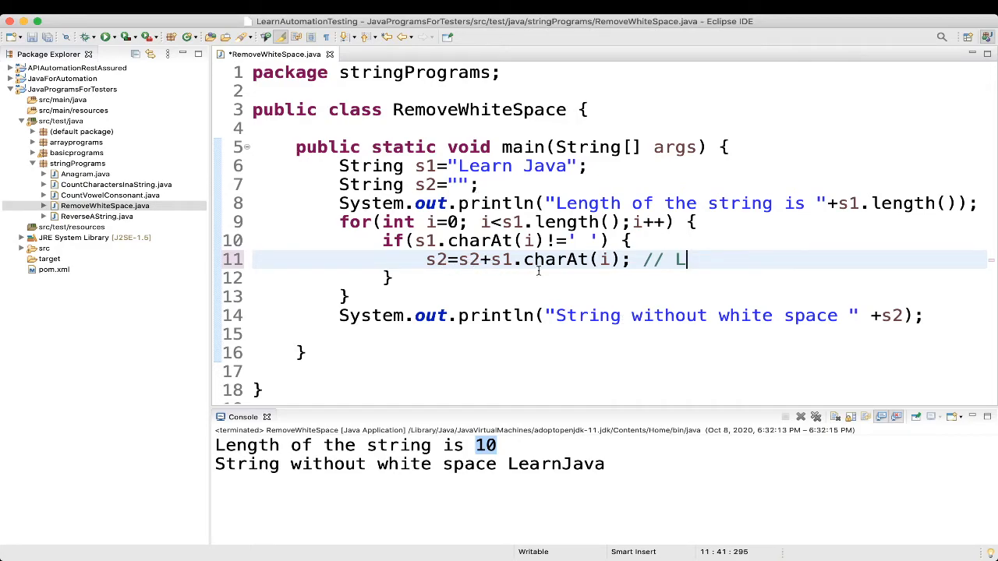
mouse_move(600, 259)
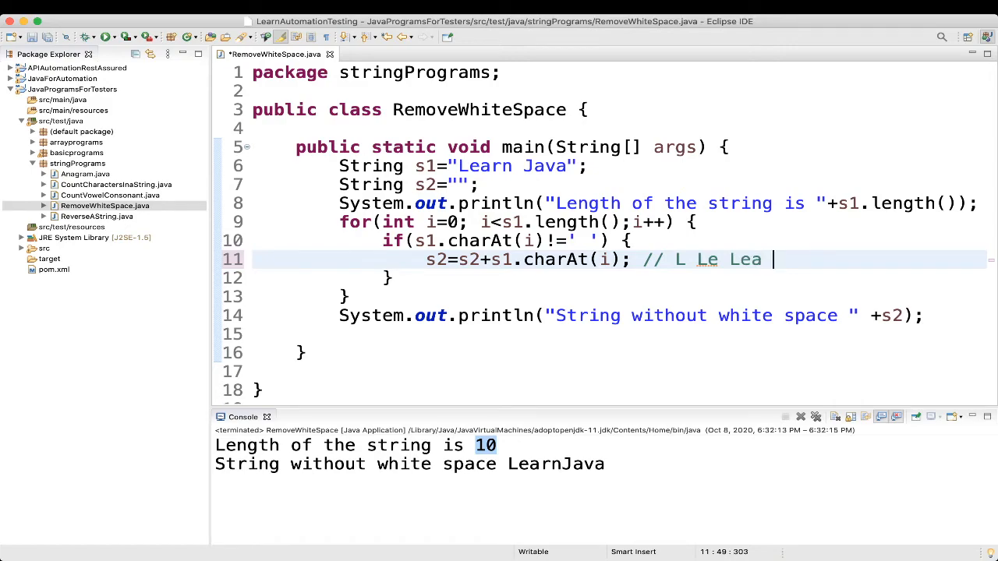
type("Lea")
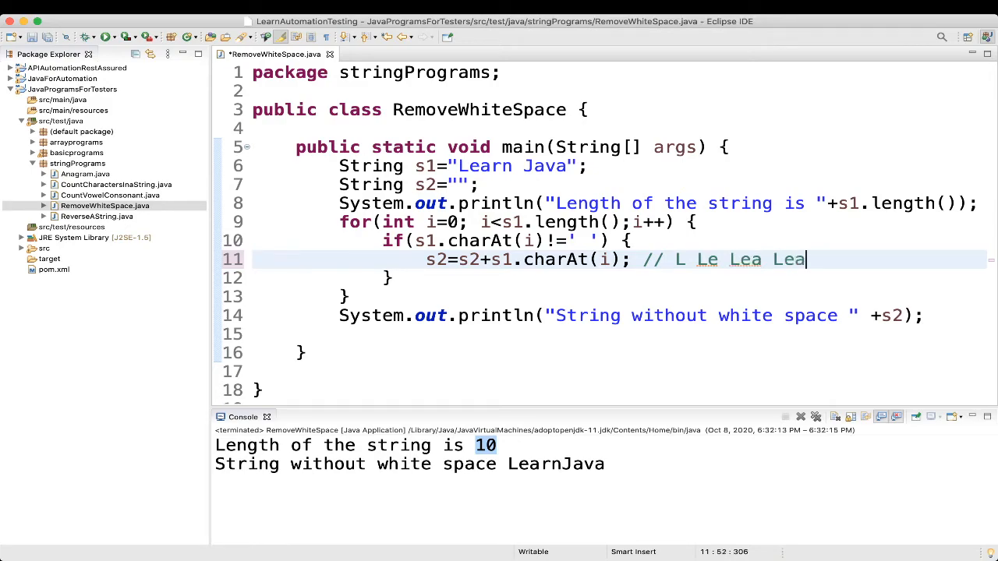
type("r Lear")
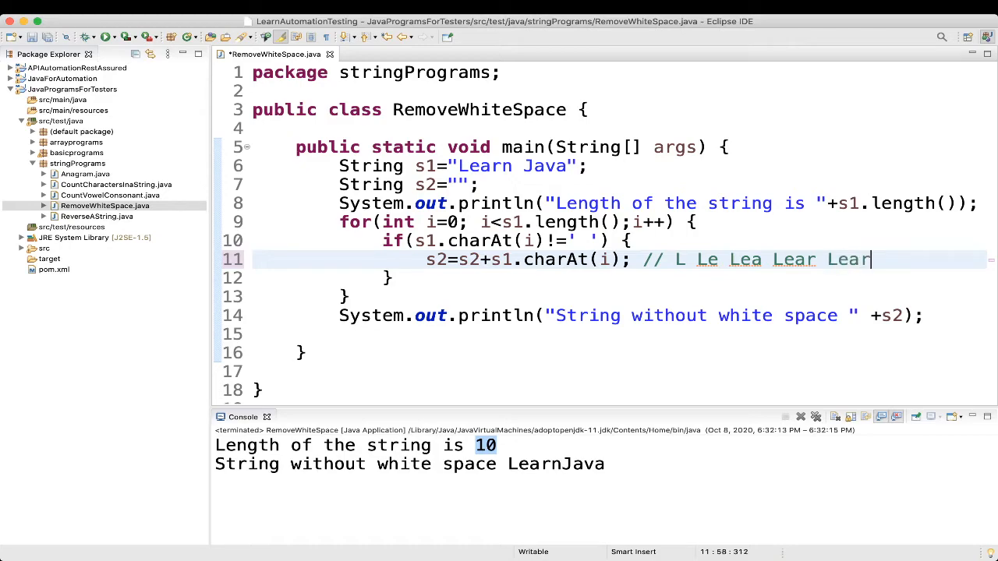
type("n Learn")
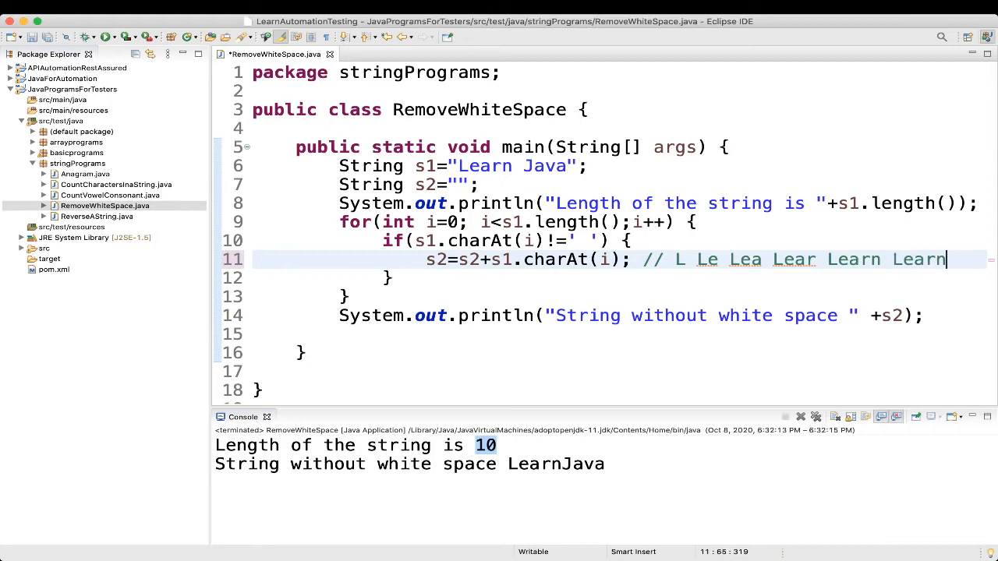
type("J")
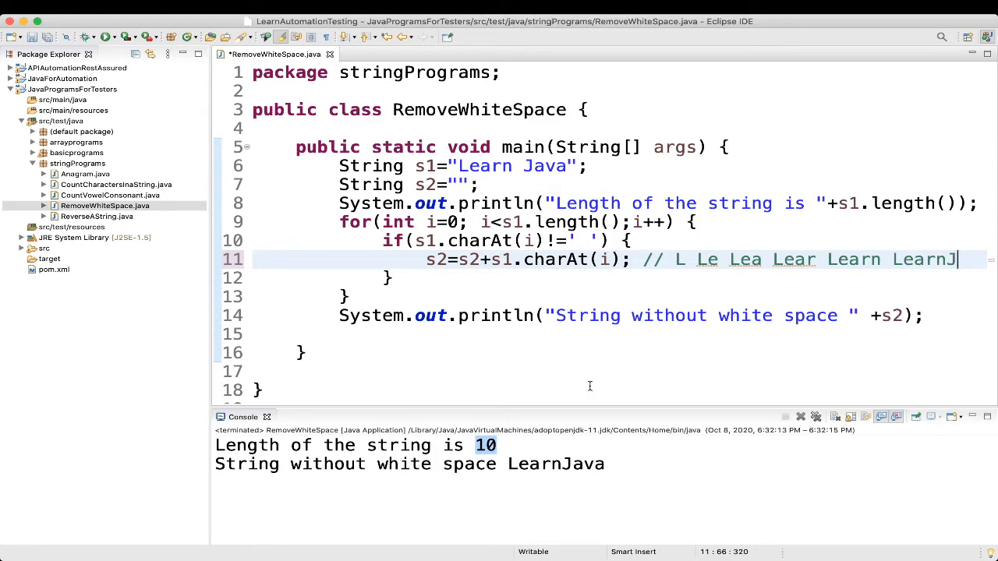
mouse_move(780, 329)
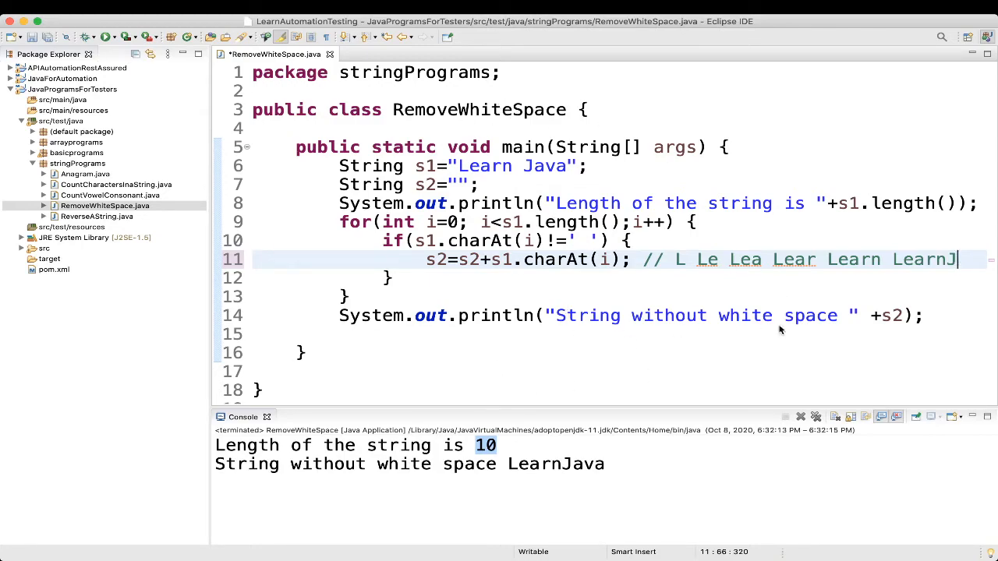
mouse_move(853, 271)
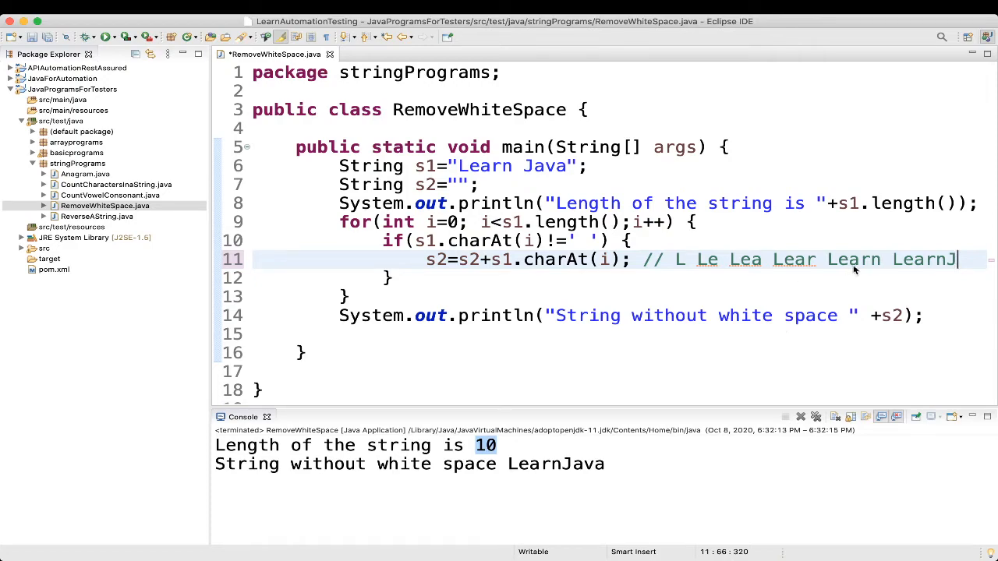
mouse_move(817, 315)
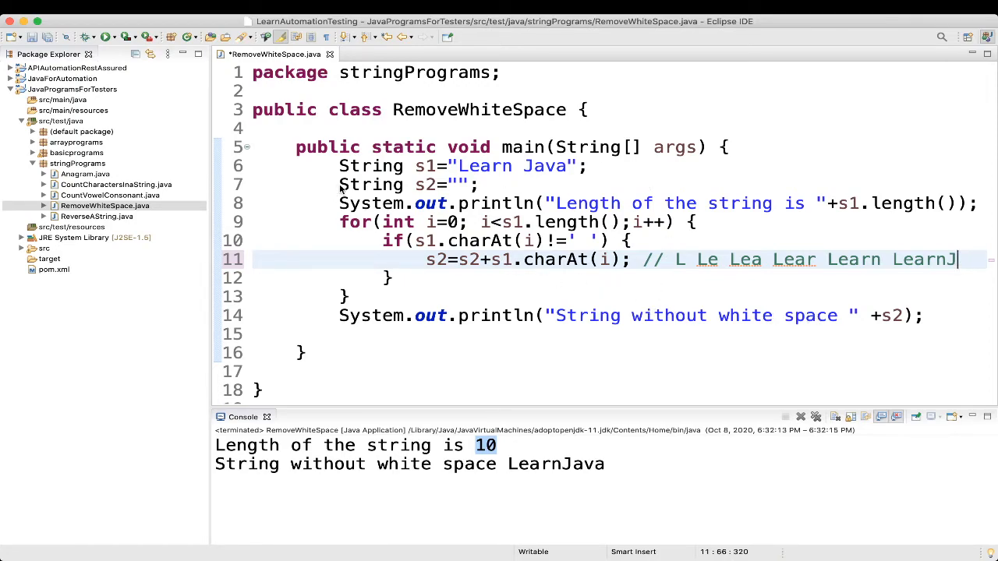
- Comment out loop lines 7–14, add s1=s1.replaceAll("\\s+",""), and run as Java Application
left_click_drag(338, 185, 280, 333)
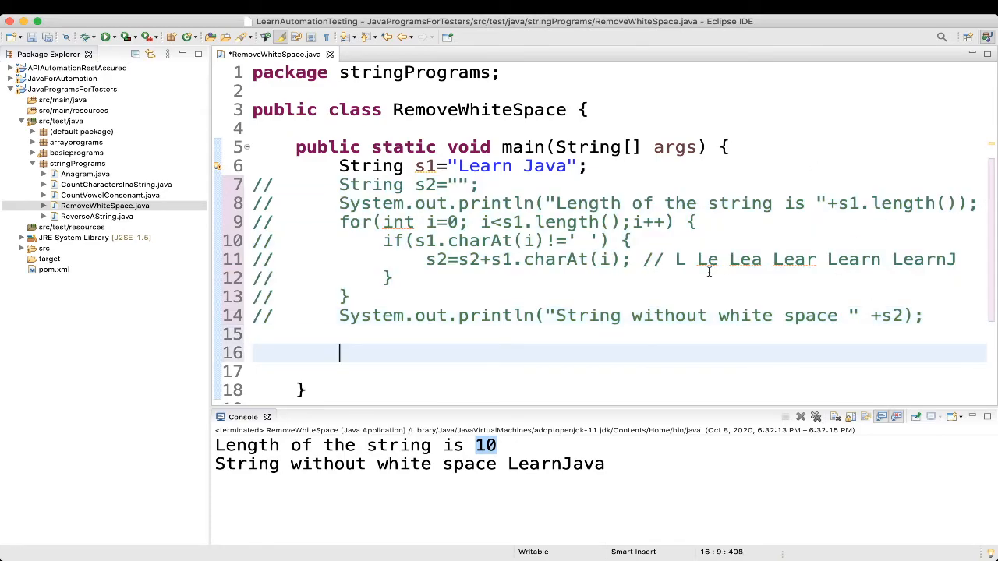
type("s1=")
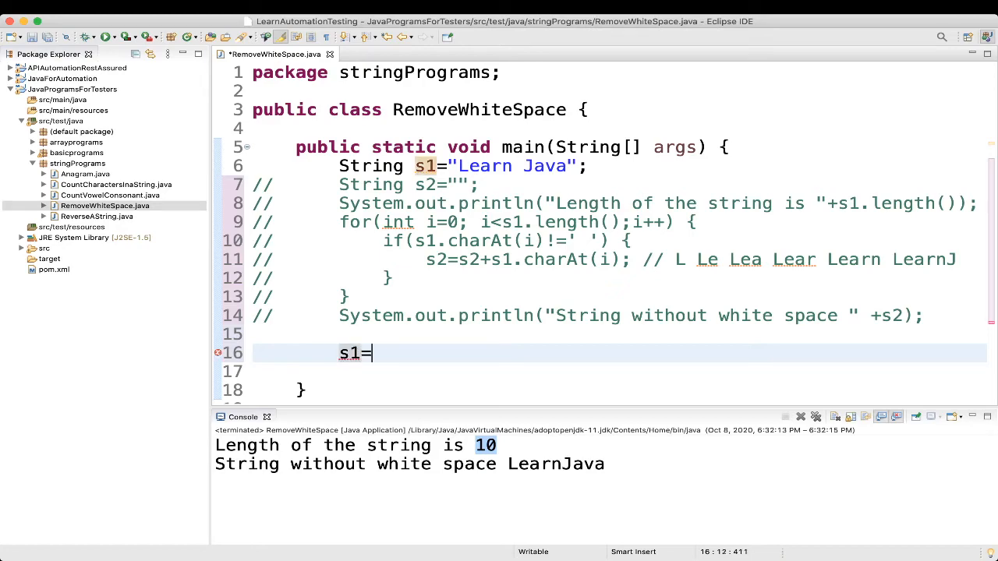
type("s1")
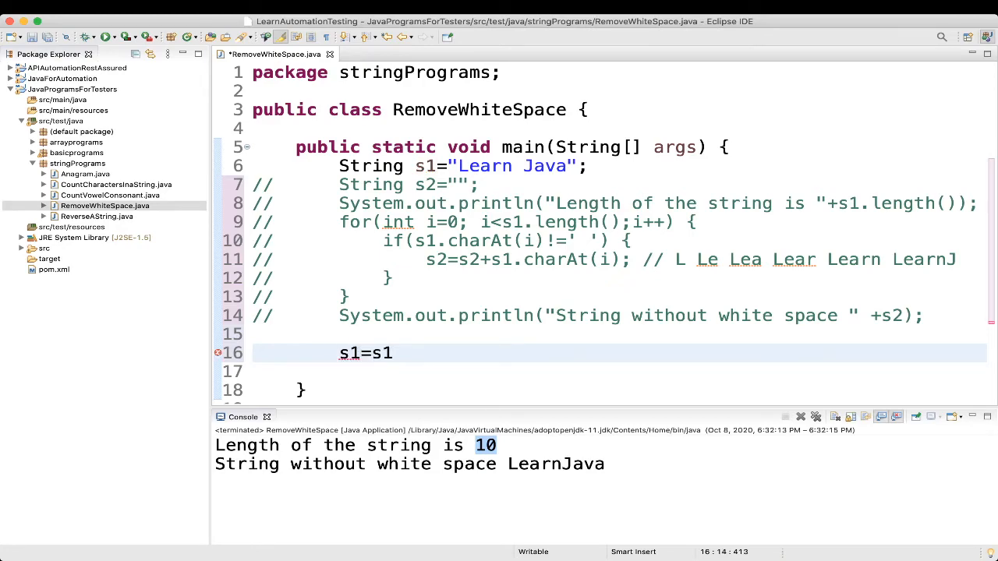
type(".")
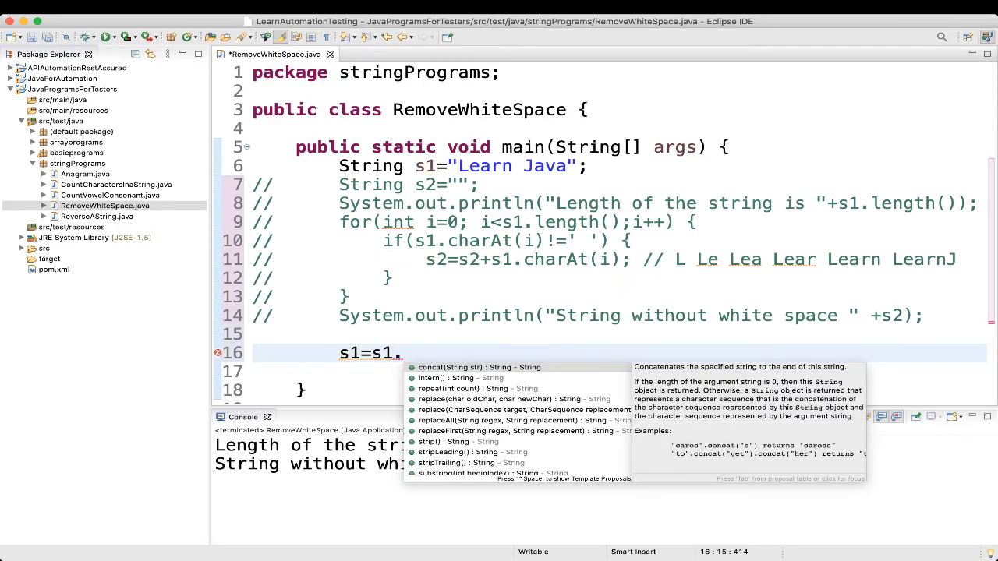
type("replaceAll(regex, replacement")
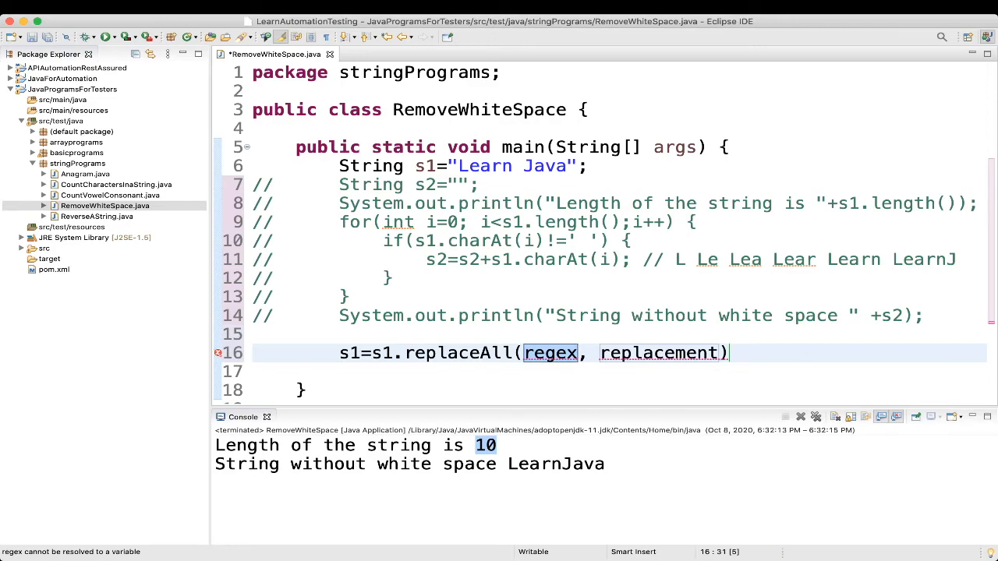
type("\"\"")
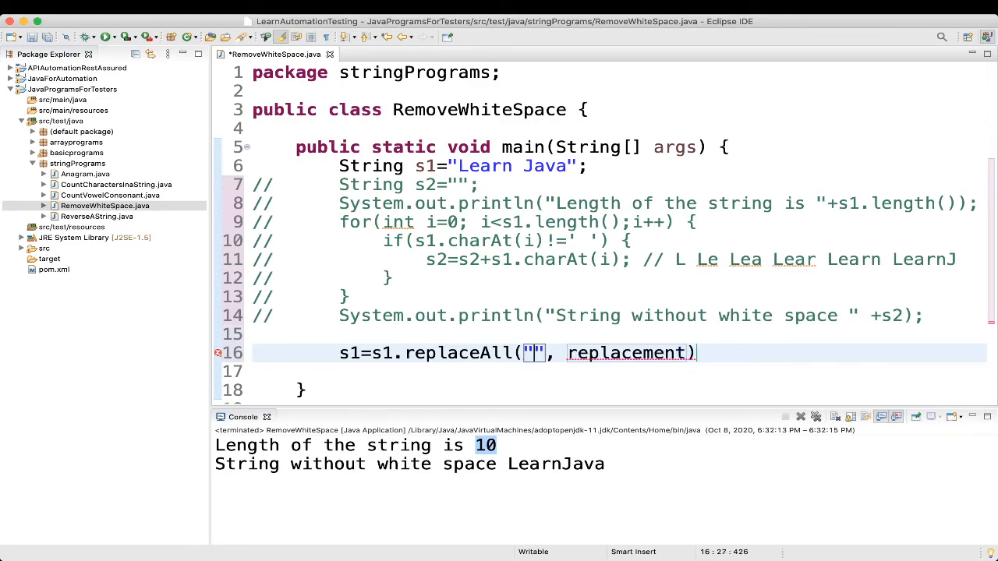
type("\\\\")
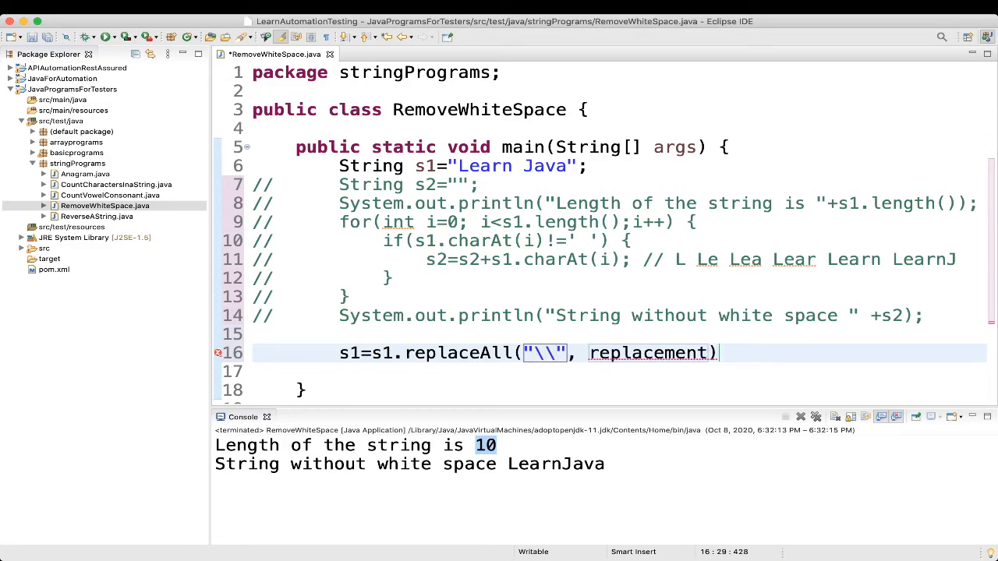
type("s")
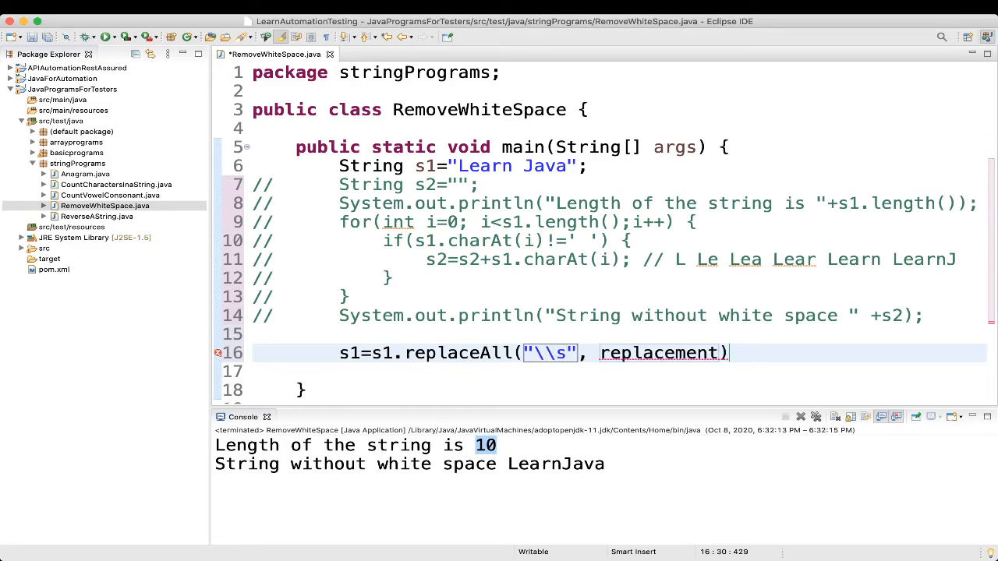
type("+\"")
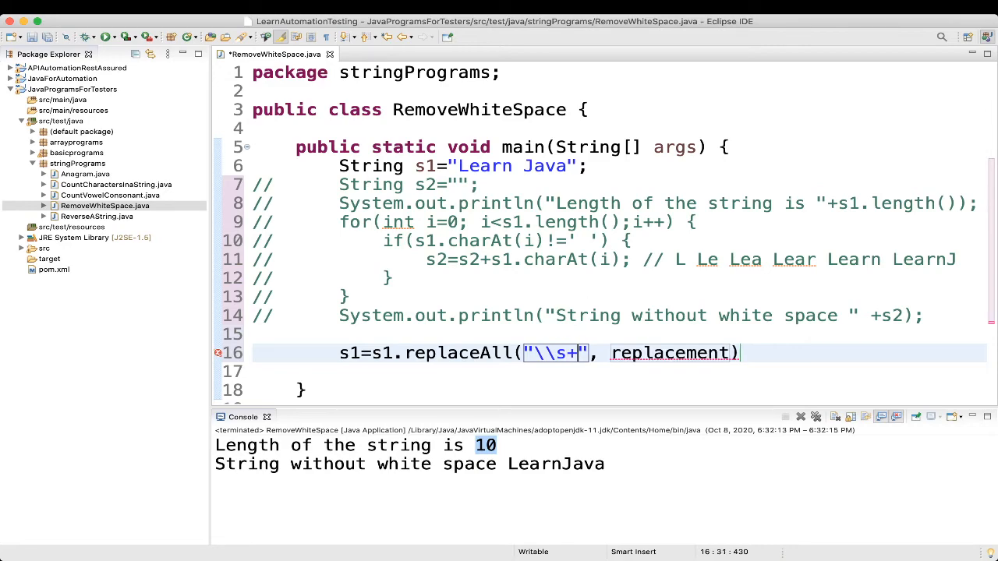
left_click(672, 353)
type("System.out.println(\"String without white space \" +s1);")
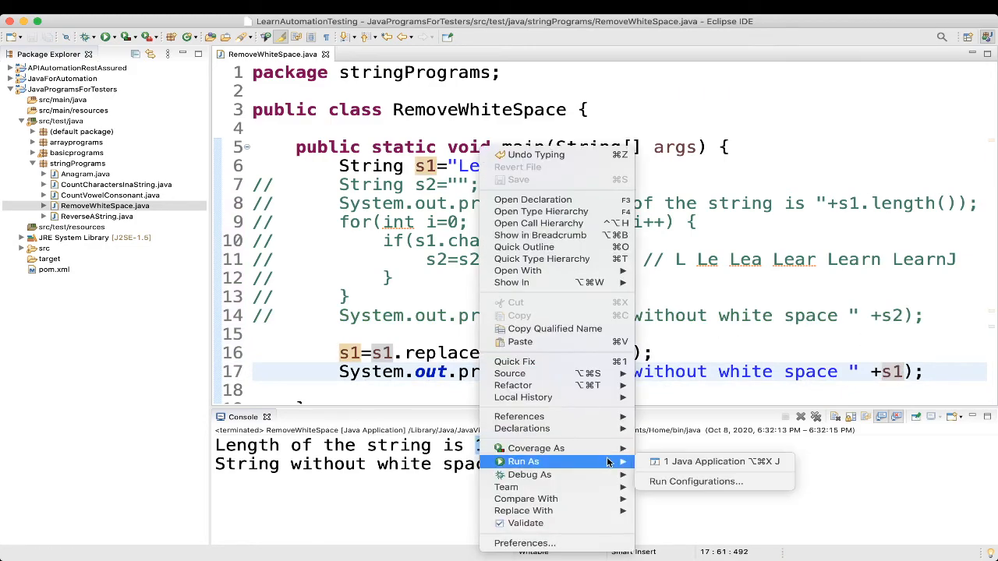
left_click(700, 461)
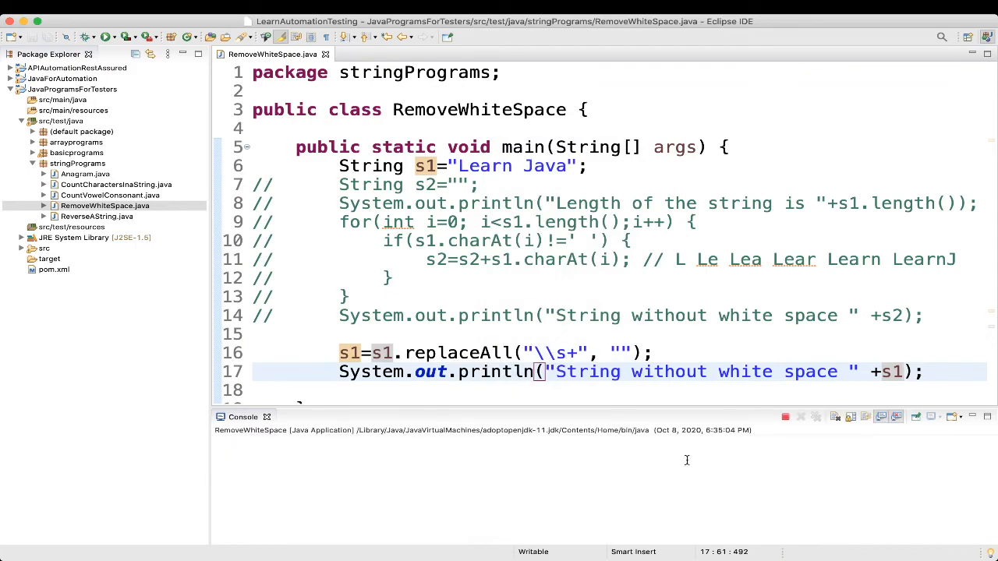